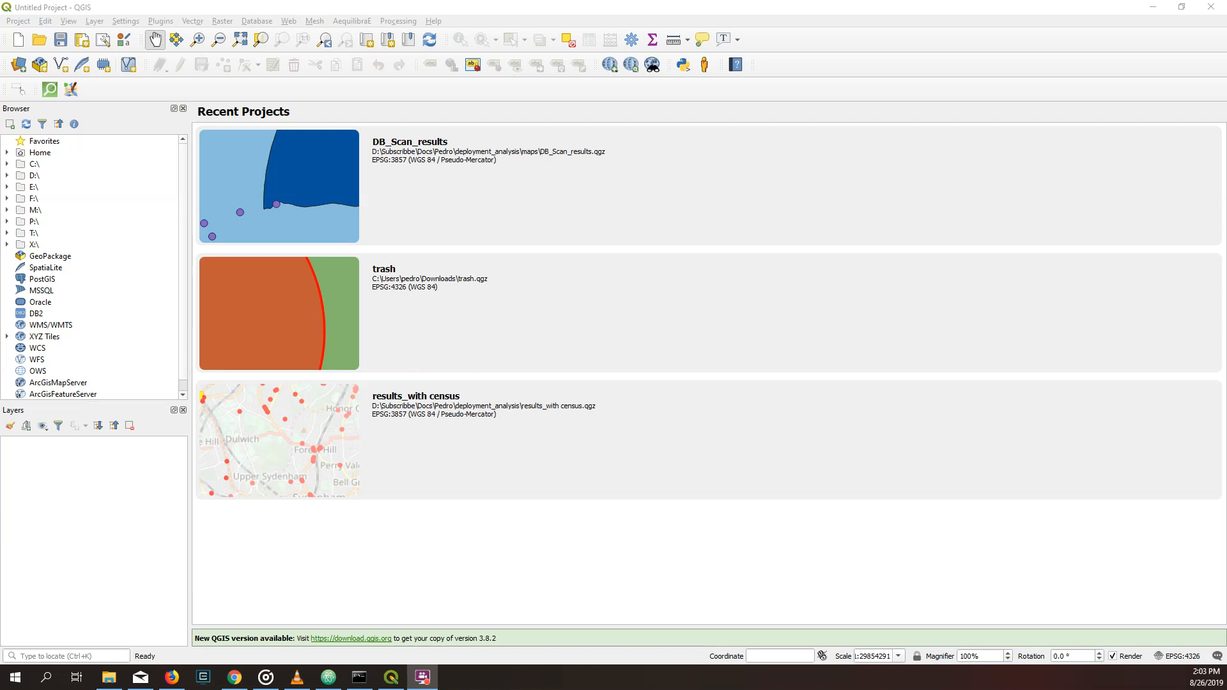
pyautogui.moveTo(671, 426)
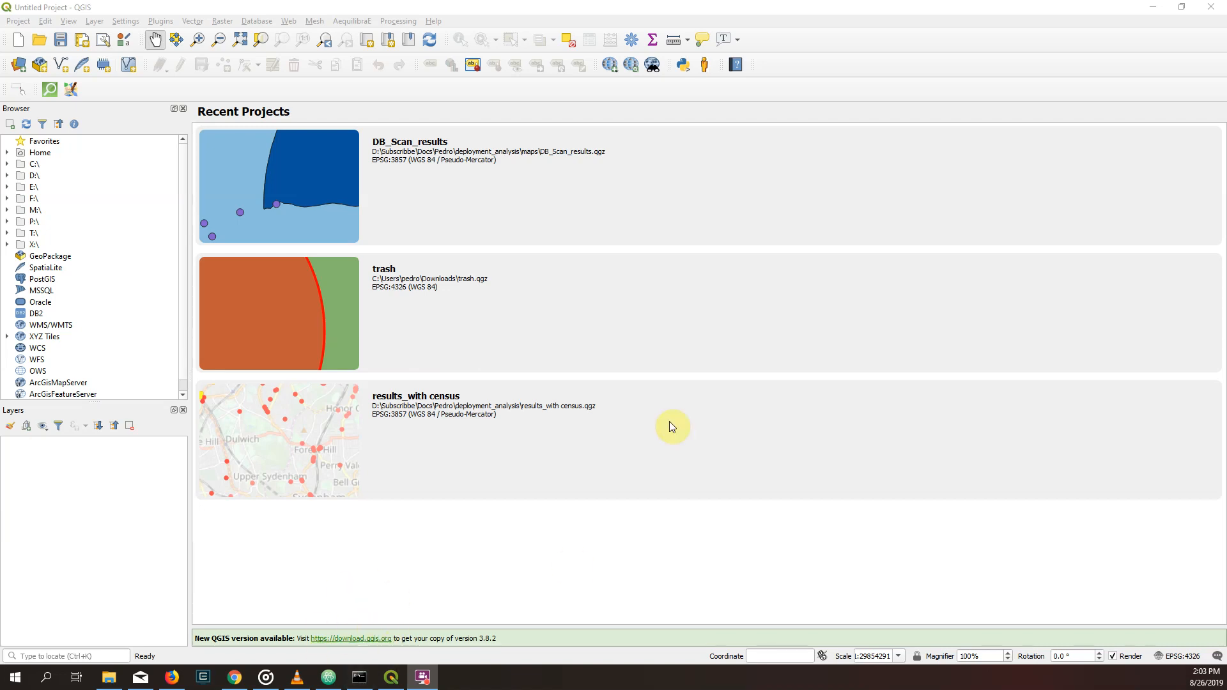
pyautogui.moveTo(305, 6)
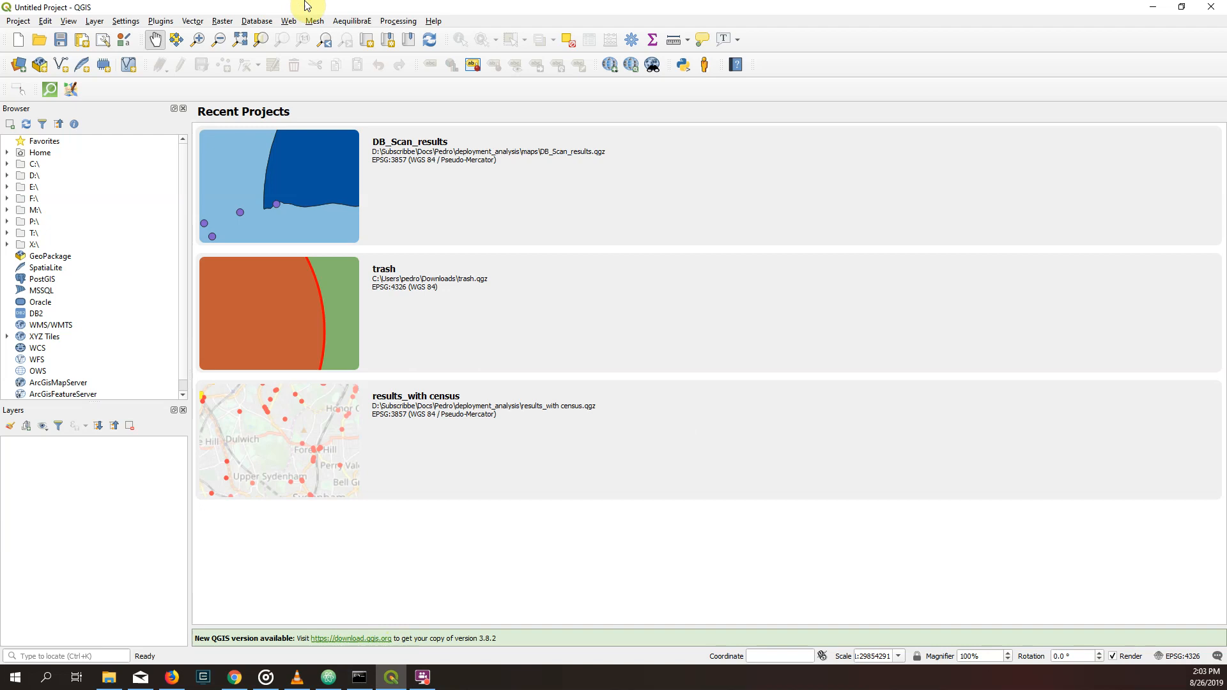
pyautogui.moveTo(323, 14)
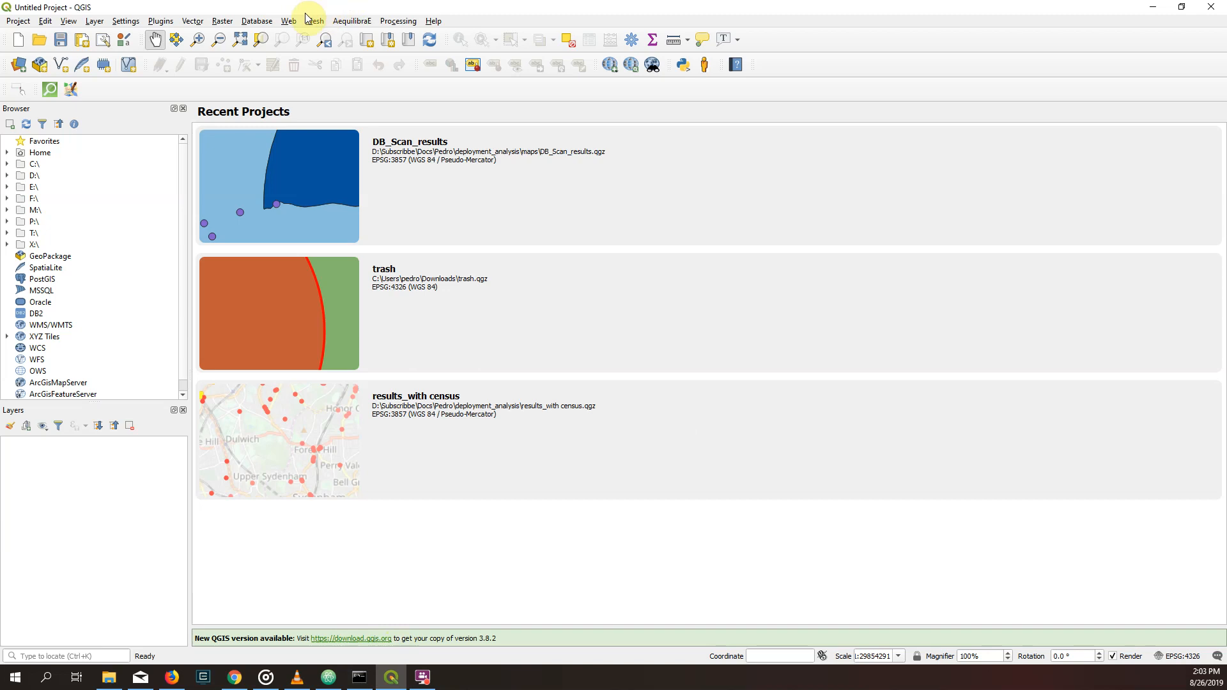
pyautogui.moveTo(262, 7)
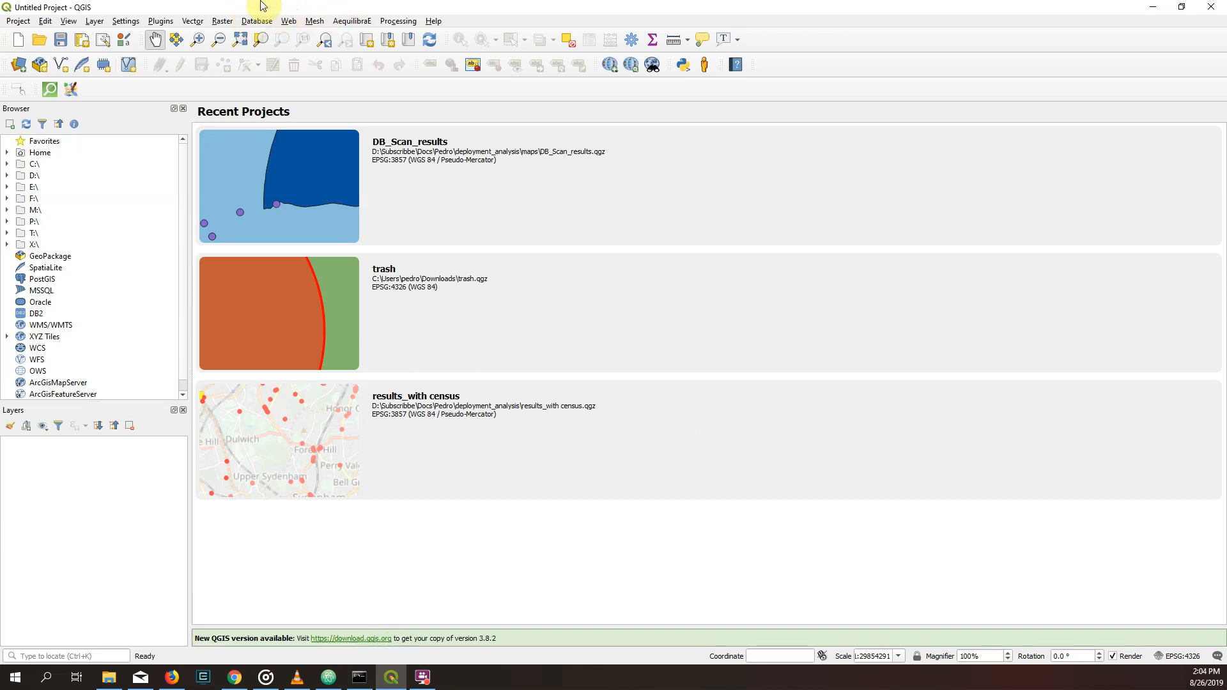
pyautogui.moveTo(193, 8)
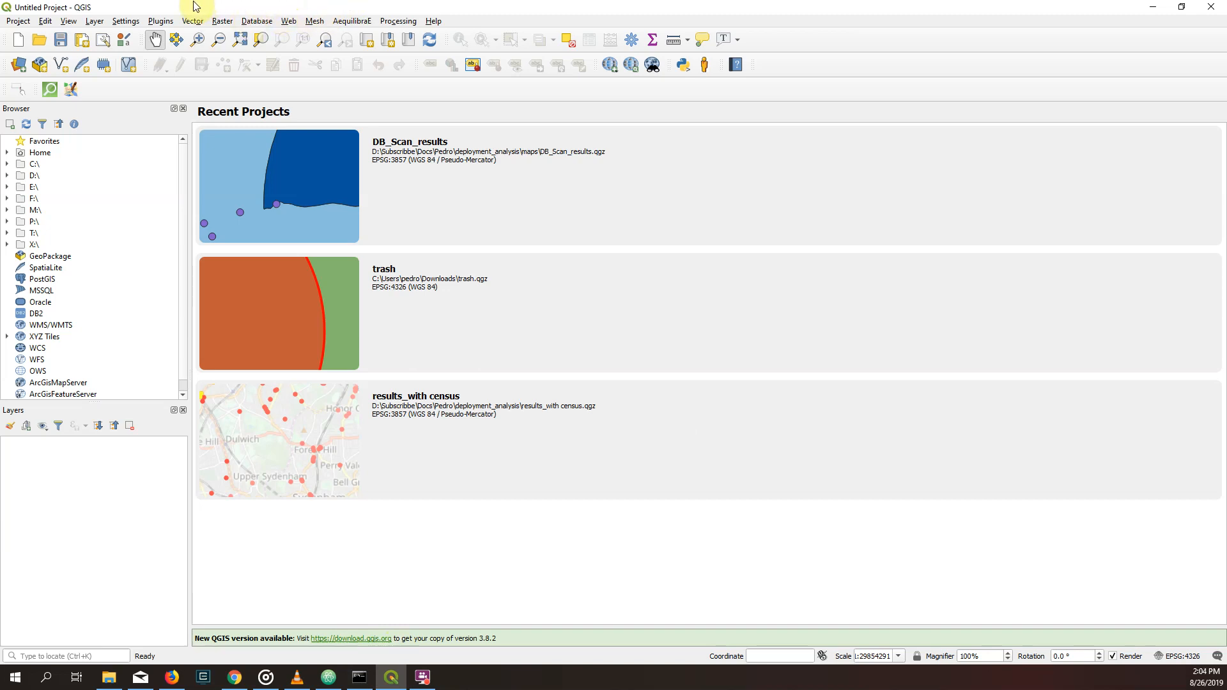
# Run 'import pandas' in the Python console, getting ModuleNotFoundError, then search Windows for the shell
pyautogui.click(161, 21)
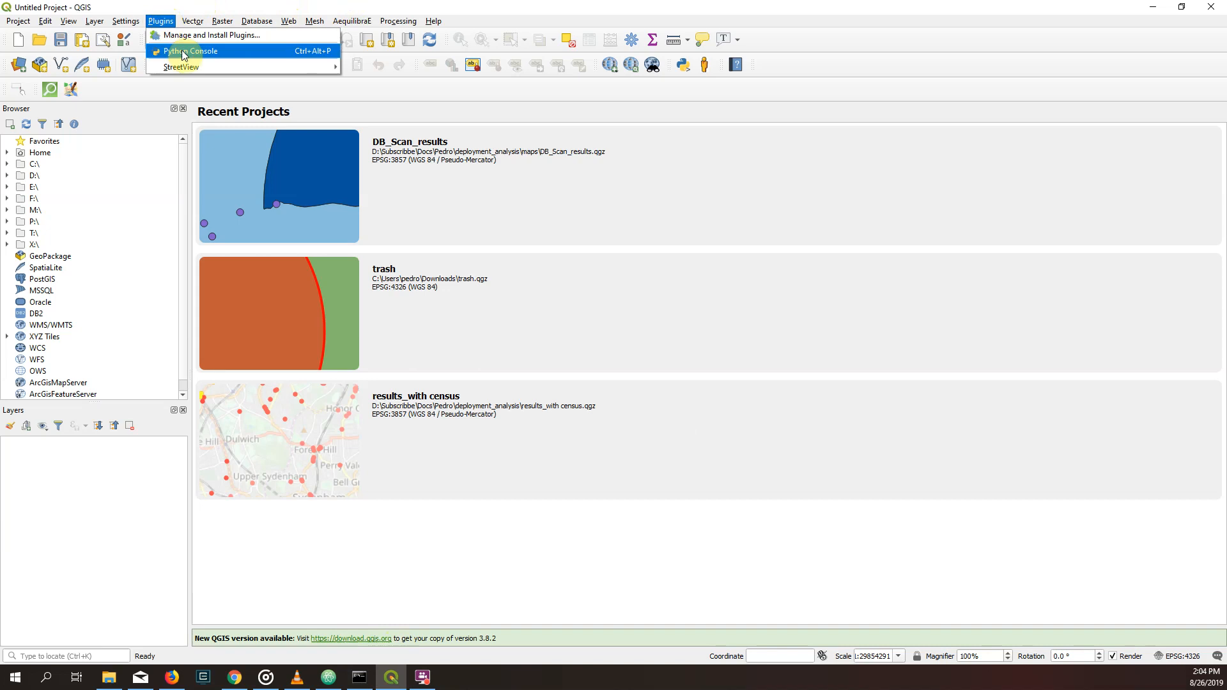
pyautogui.click(189, 51)
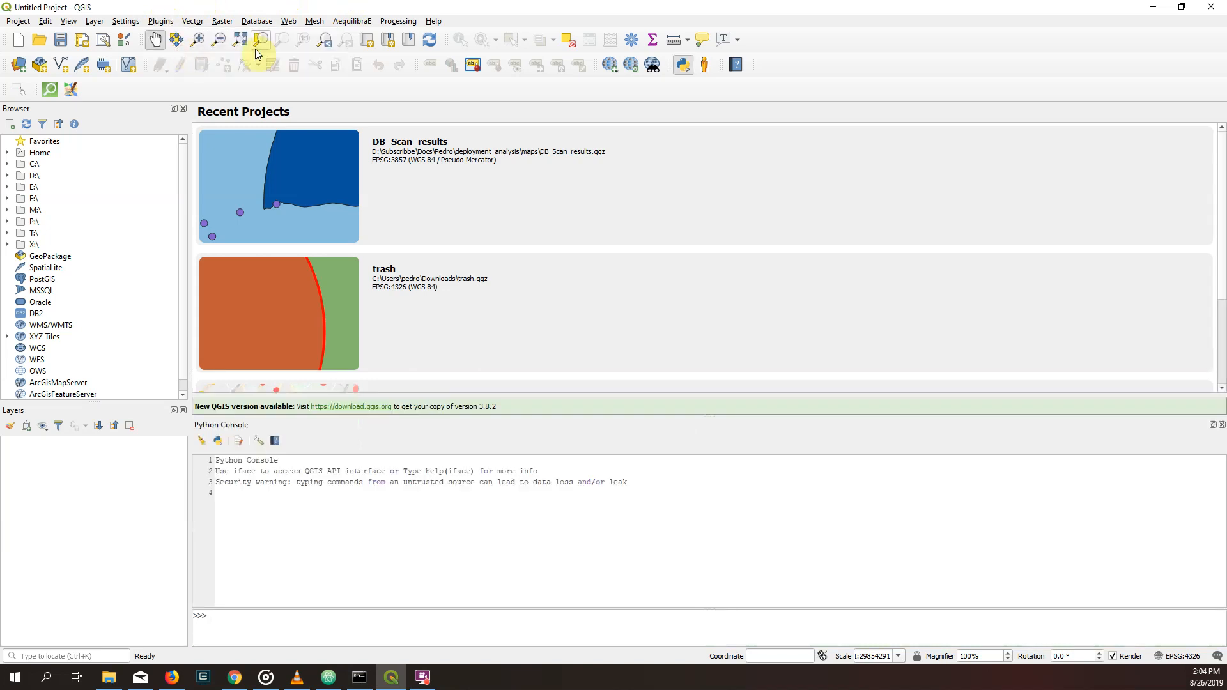
pyautogui.moveTo(161, 22)
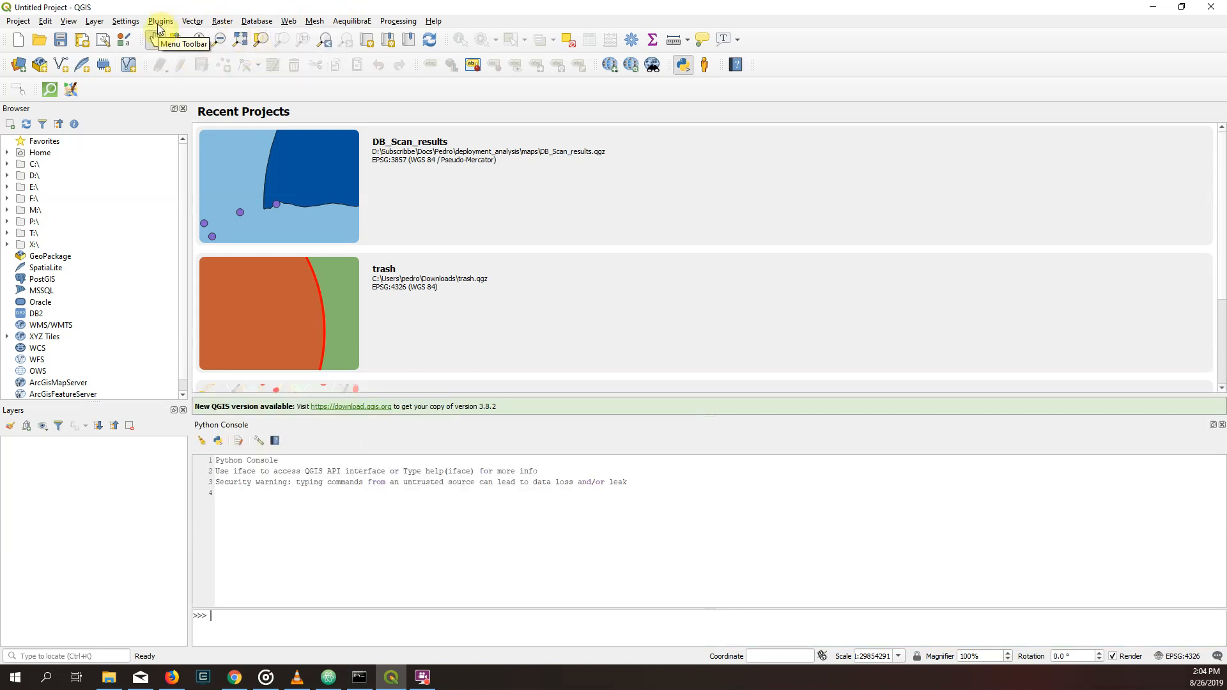
pyautogui.moveTo(300, 634)
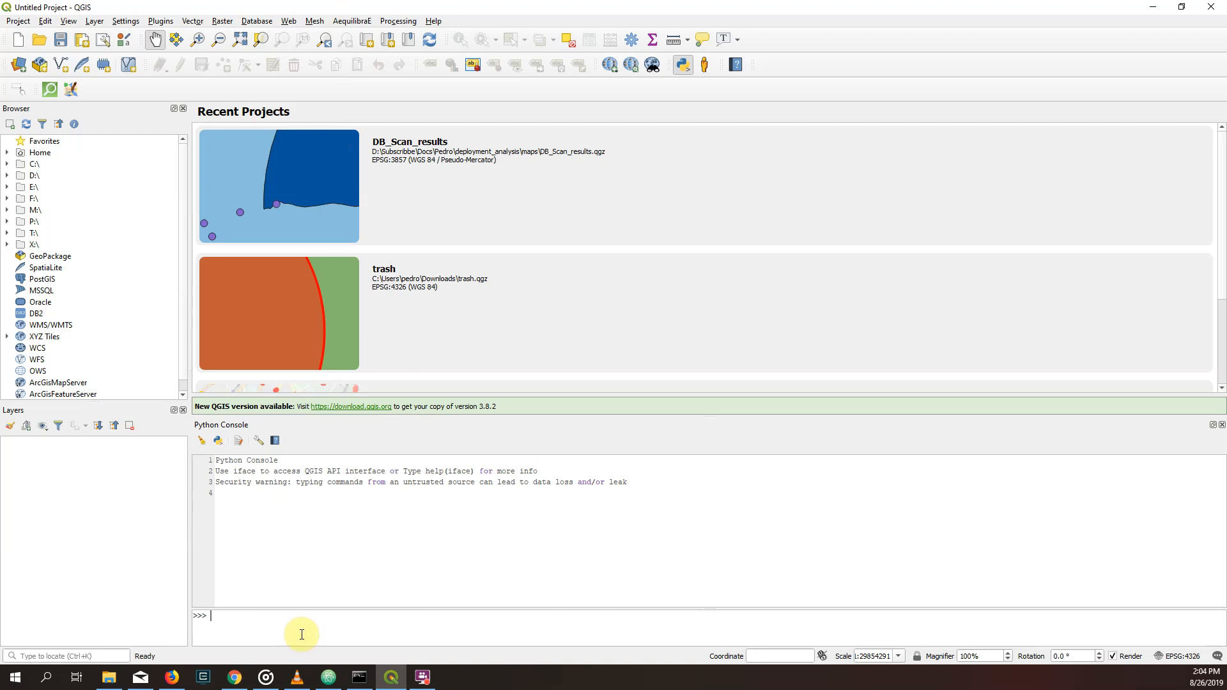
pyautogui.write('import pan')
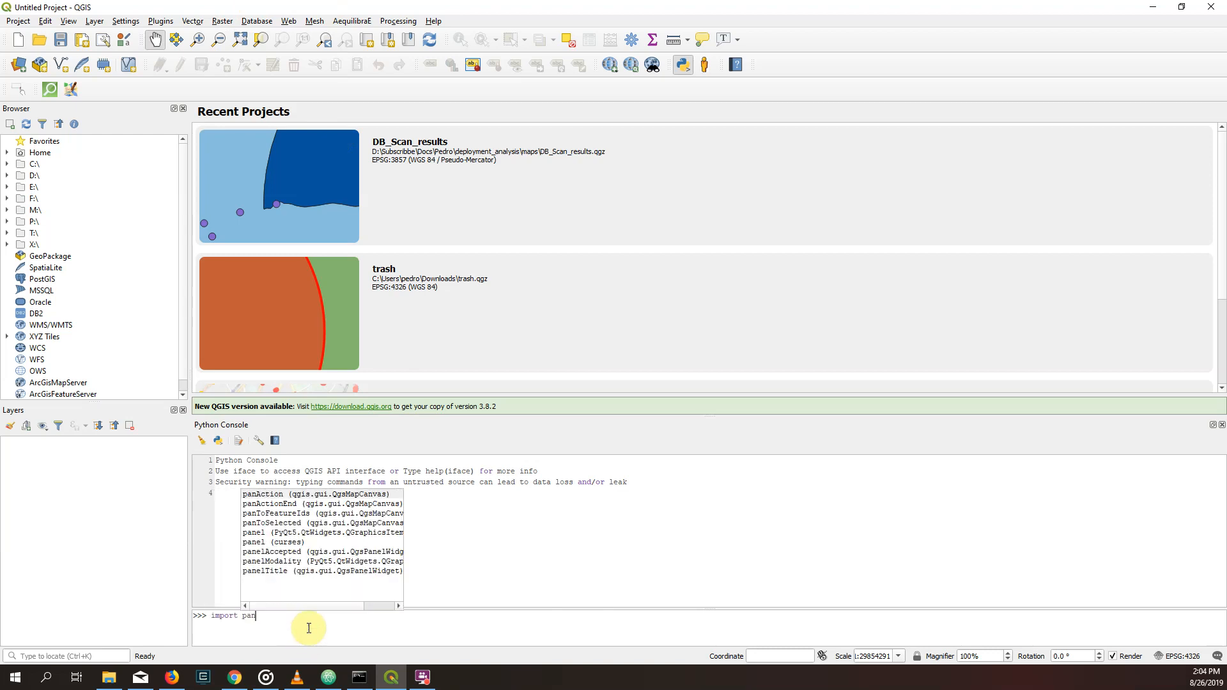
pyautogui.press('Return')
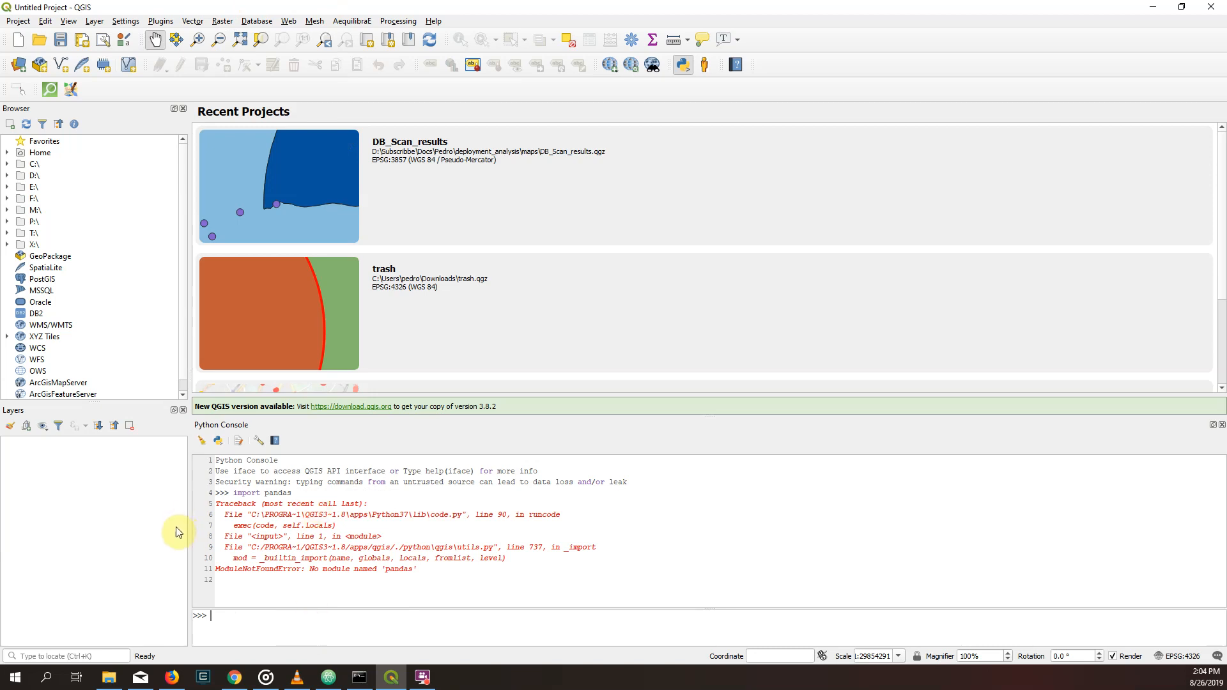
pyautogui.click(14, 677)
pyautogui.write('osge')
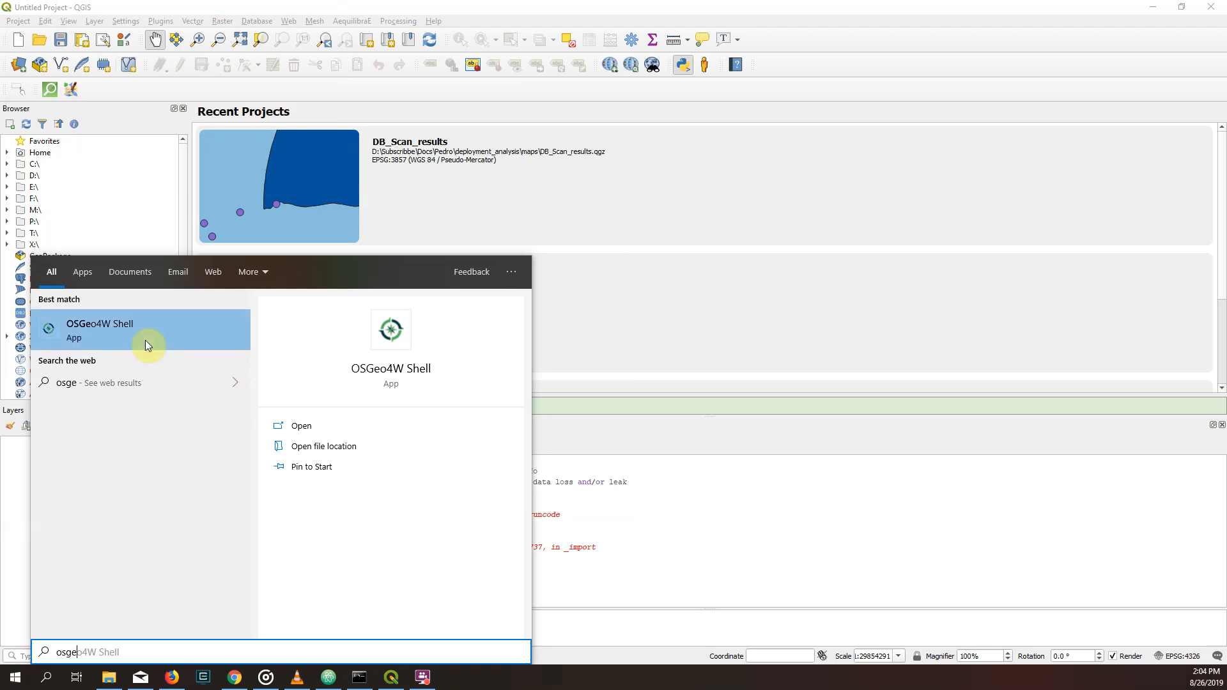
pyautogui.moveTo(112, 330)
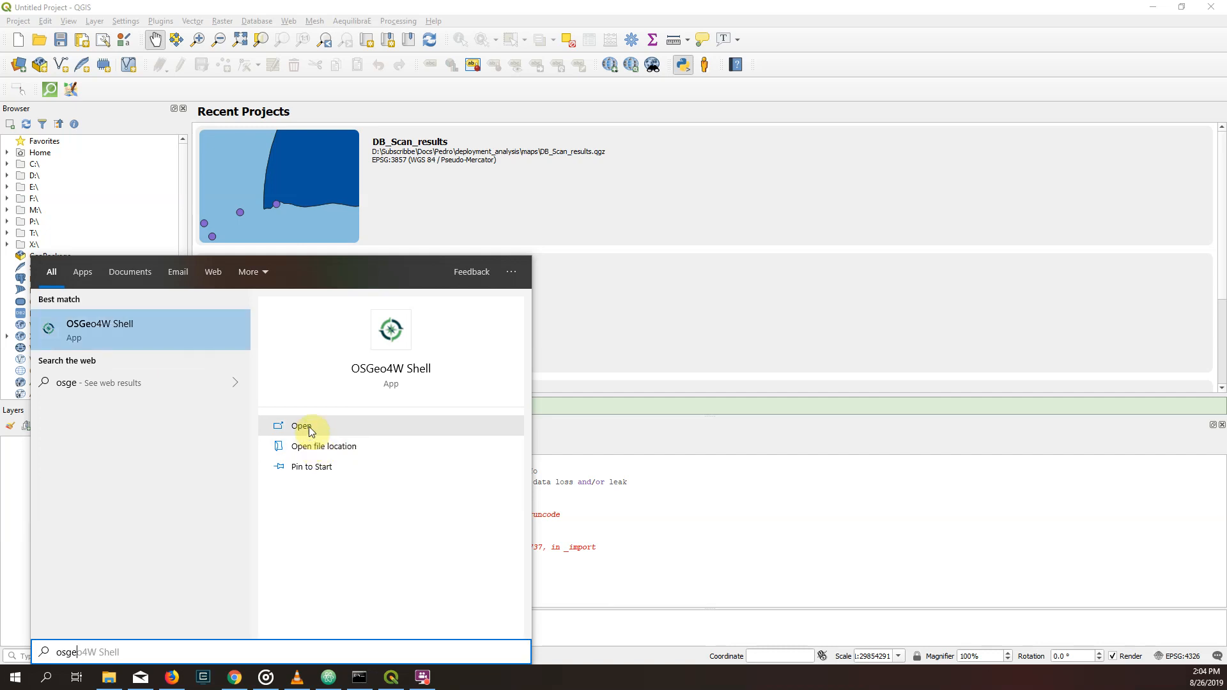
pyautogui.moveTo(350, 446)
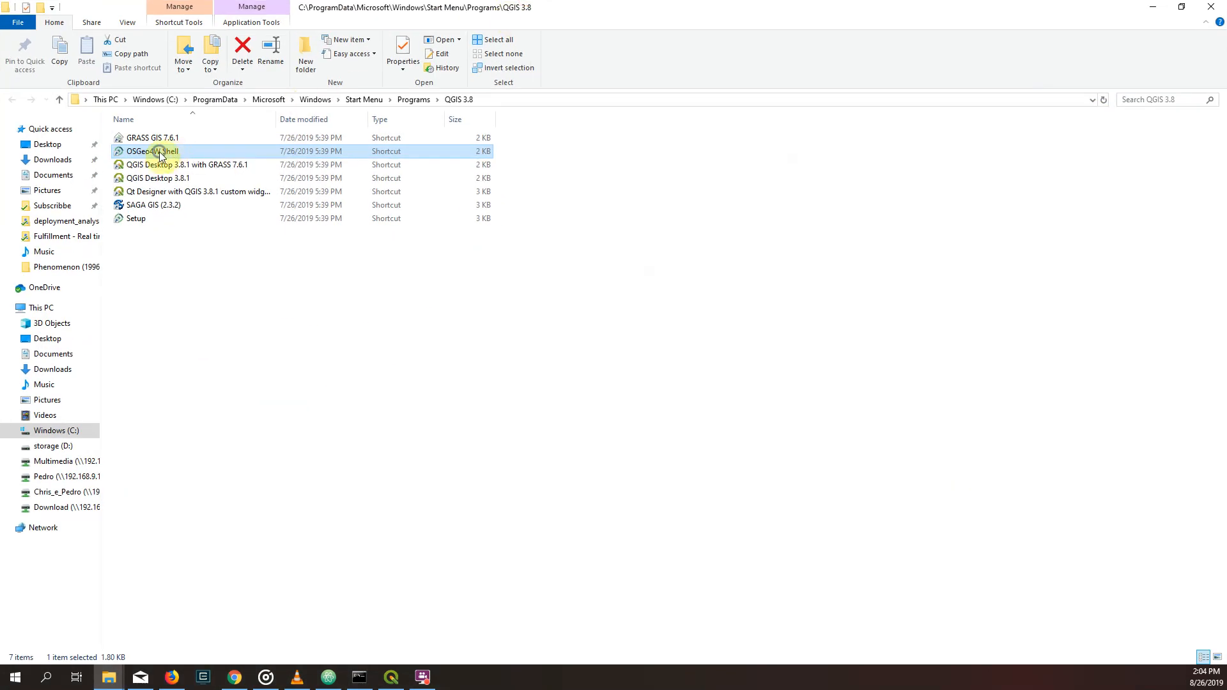
# Launch the OSGeo4W Shell shortcut with Run as administrator
pyautogui.rightClick(150, 150)
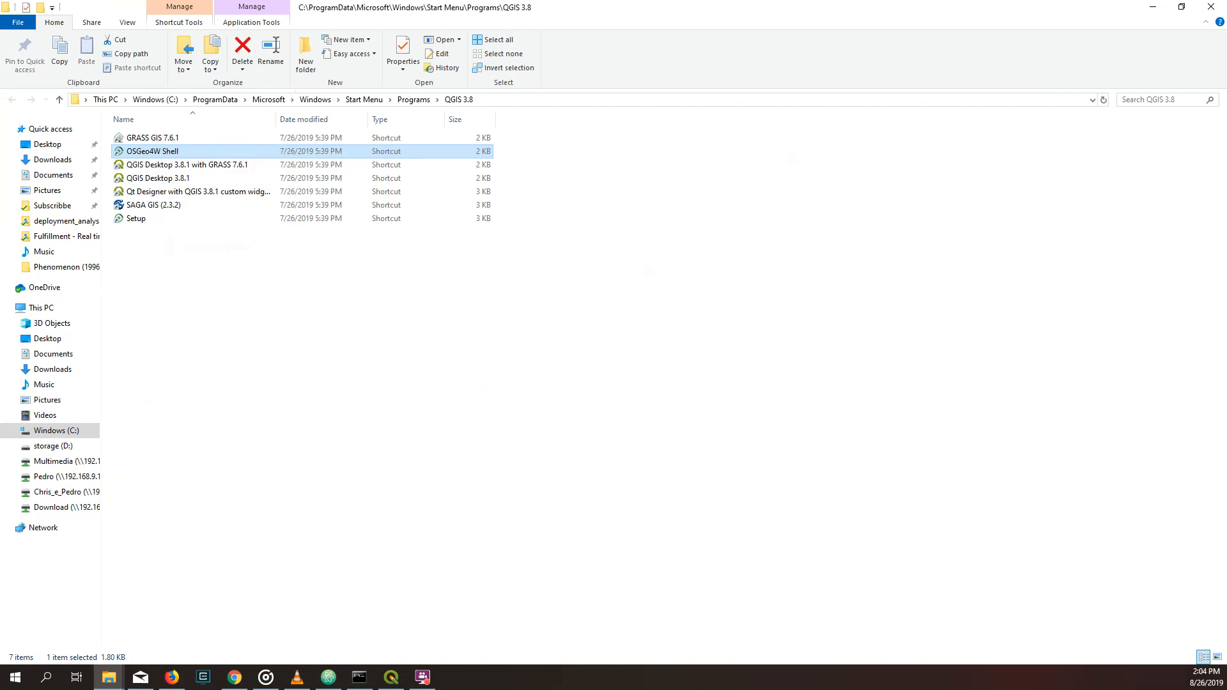
pyautogui.doubleClick(152, 151)
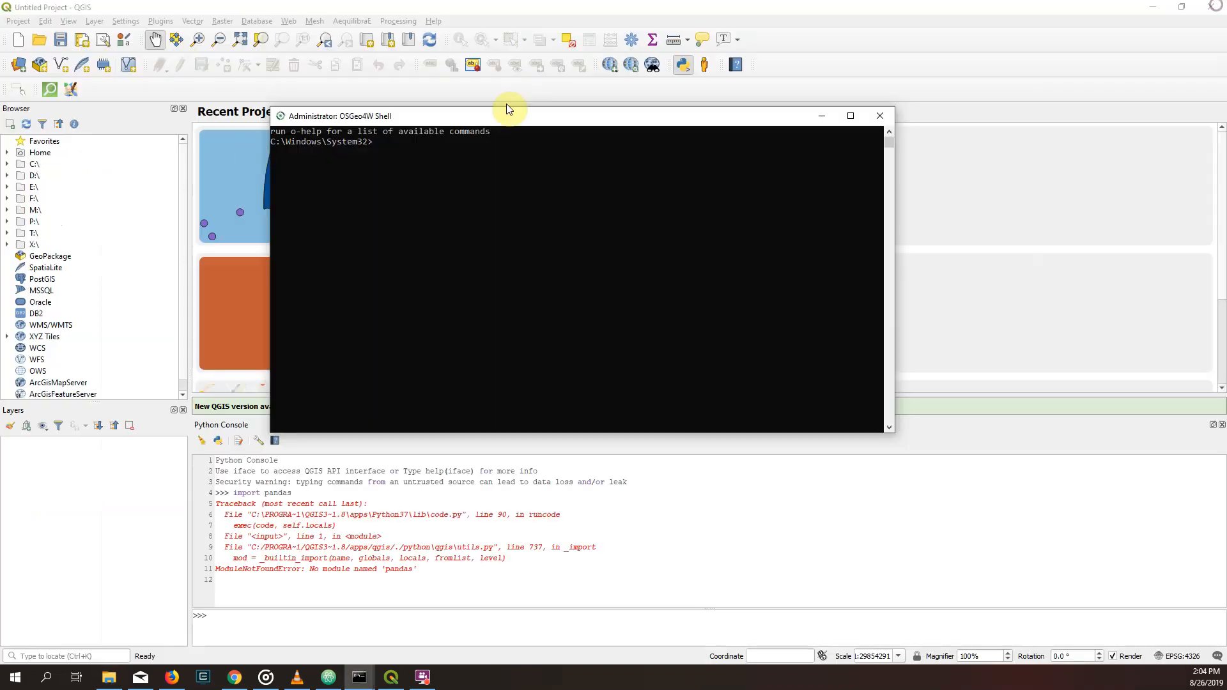
# Move to the C: root with 'cd ..' and run py3_env for the Python 3.7 environment
pyautogui.write('cd ..')
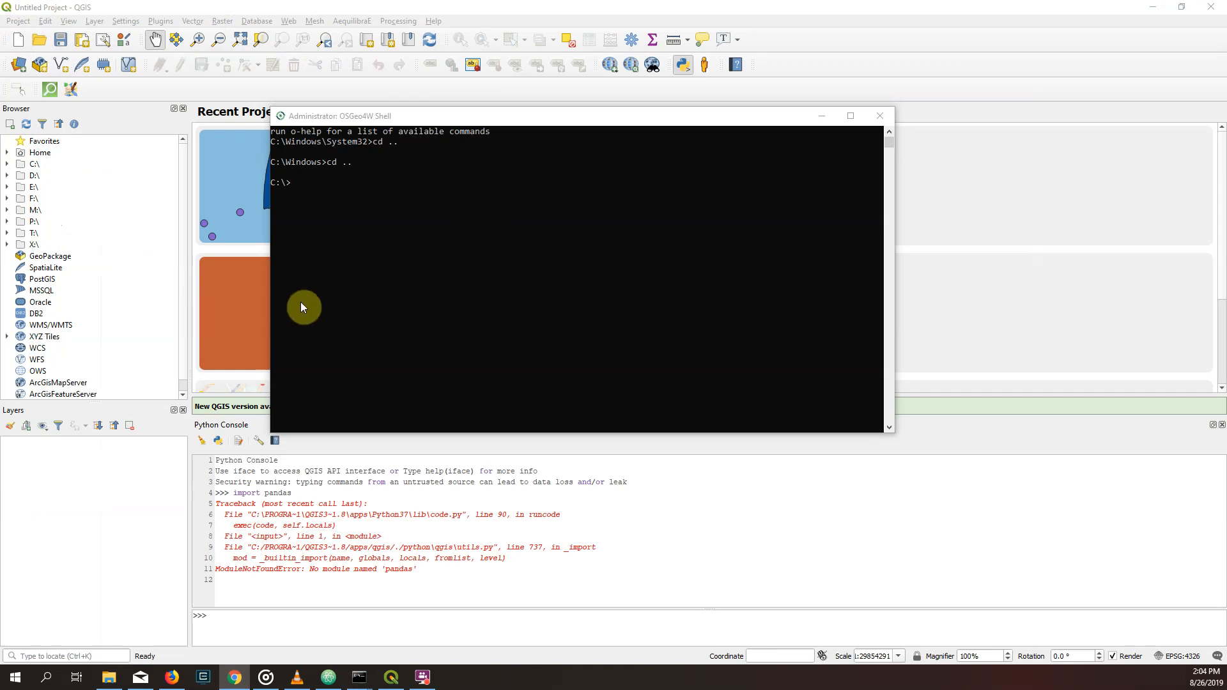
pyautogui.write('p')
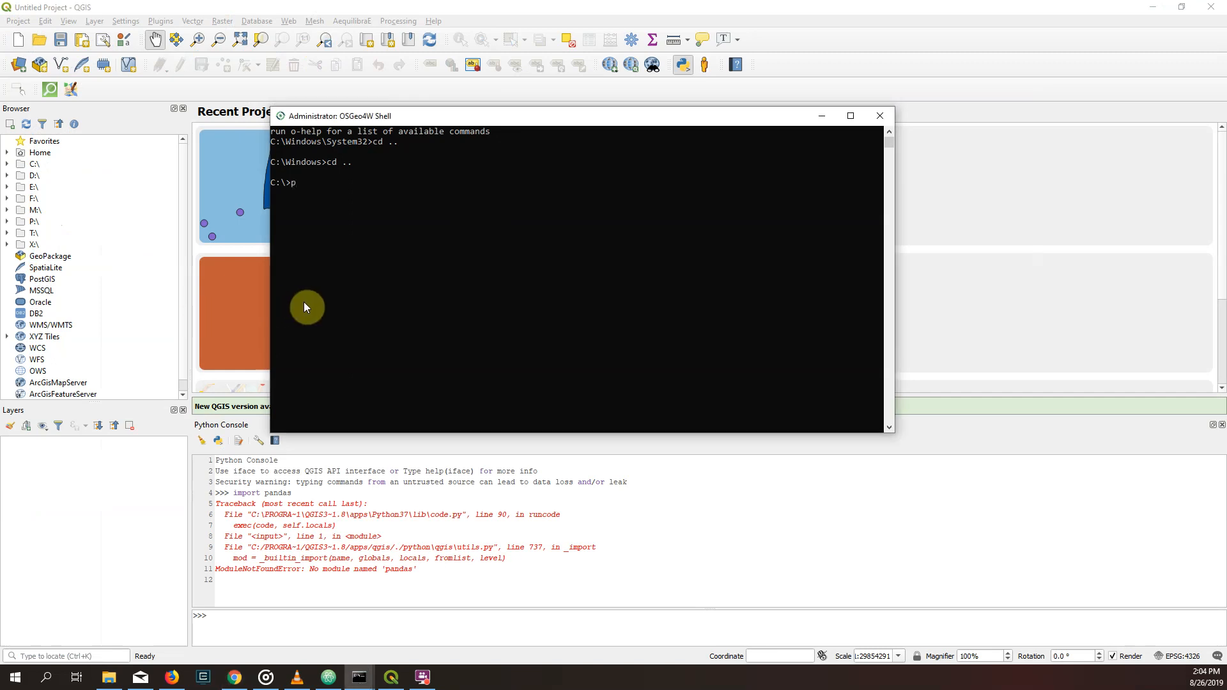
pyautogui.write('y3_e')
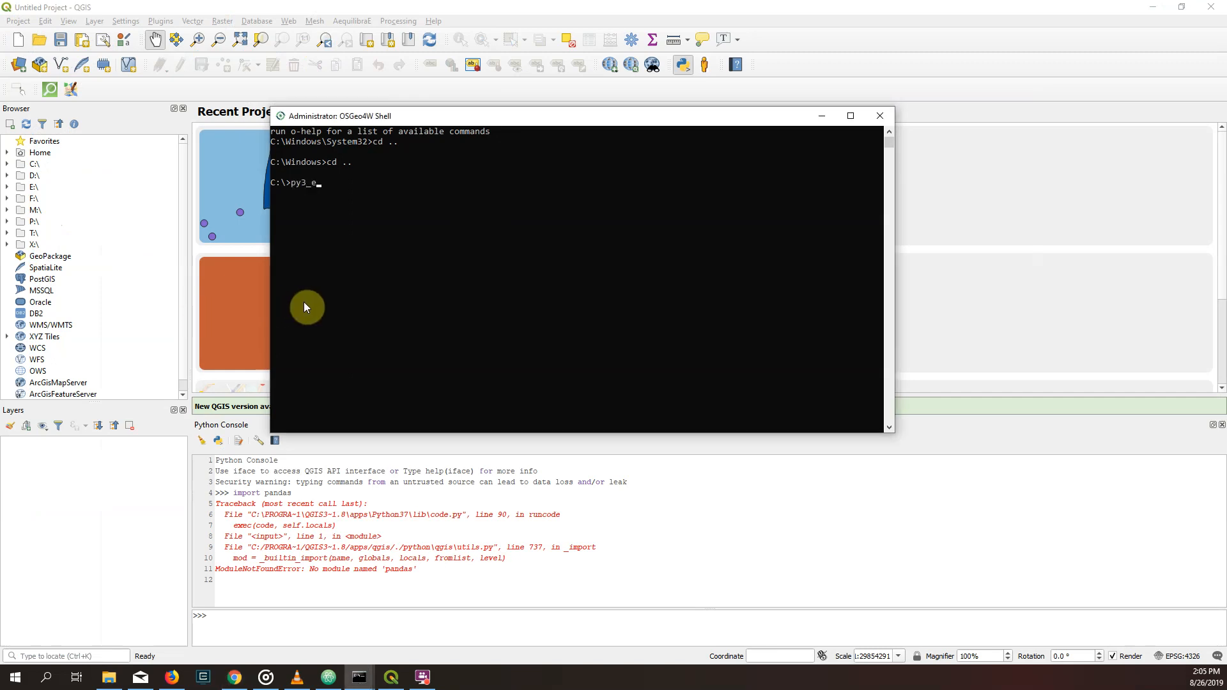
pyautogui.press('Return')
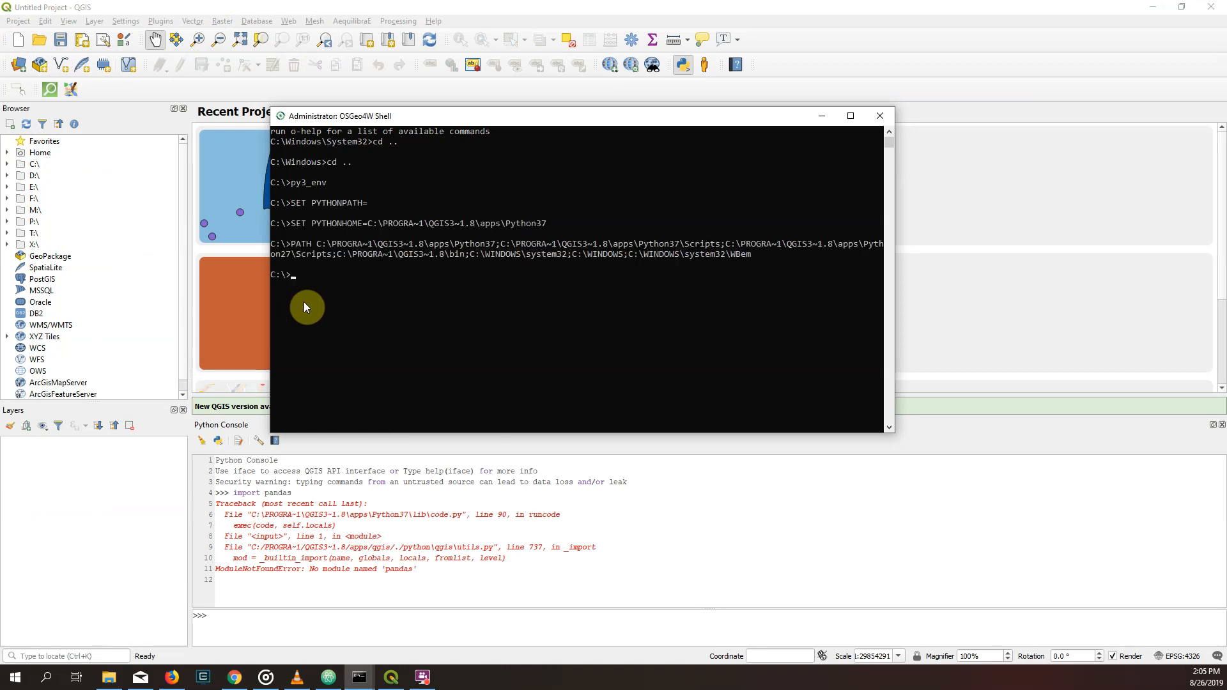
pyautogui.moveTo(498, 170)
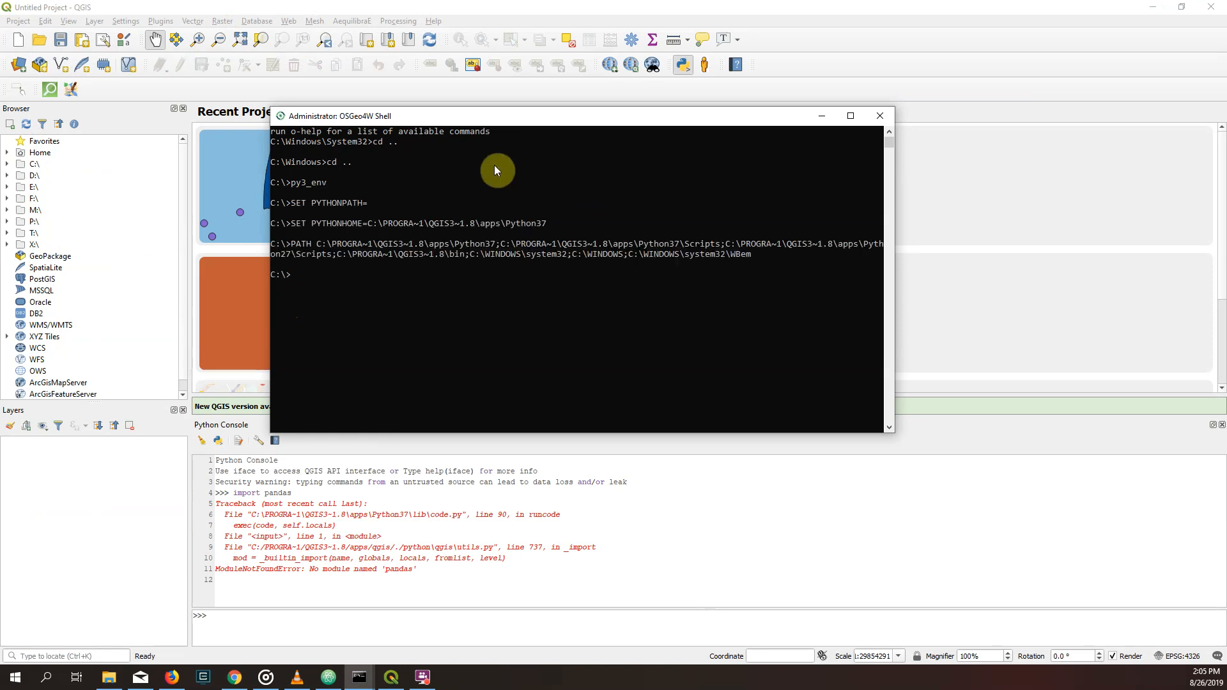
pyautogui.moveTo(590, 294)
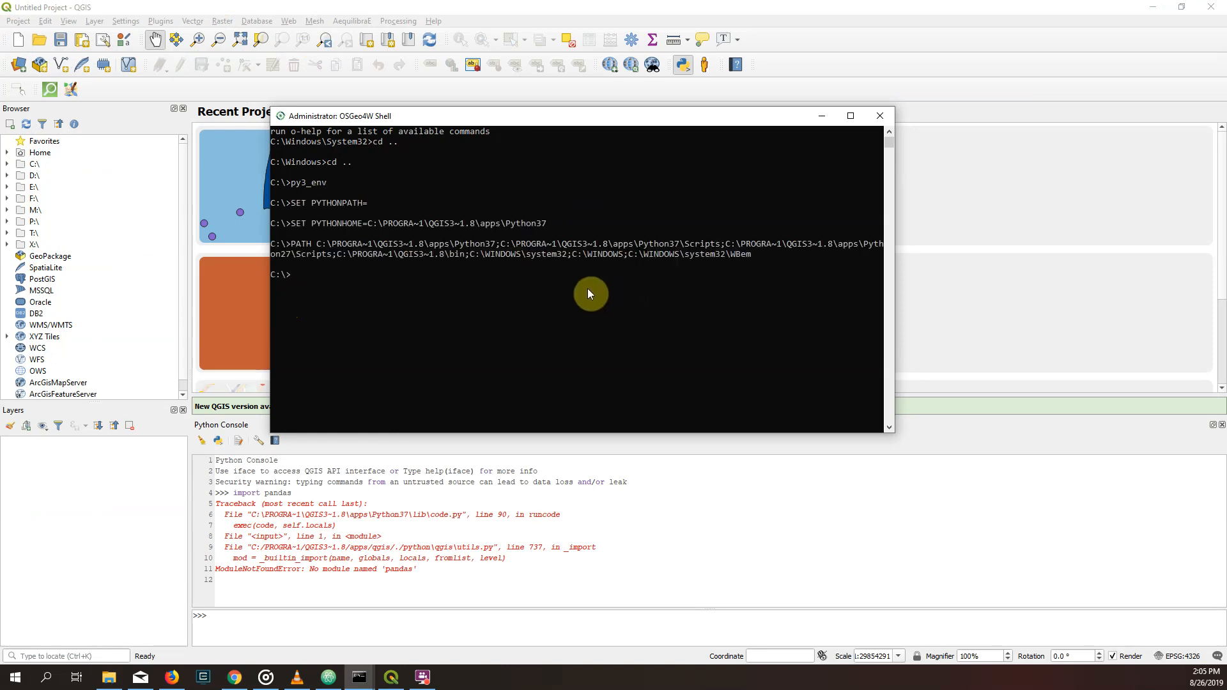
pyautogui.moveTo(630, 270)
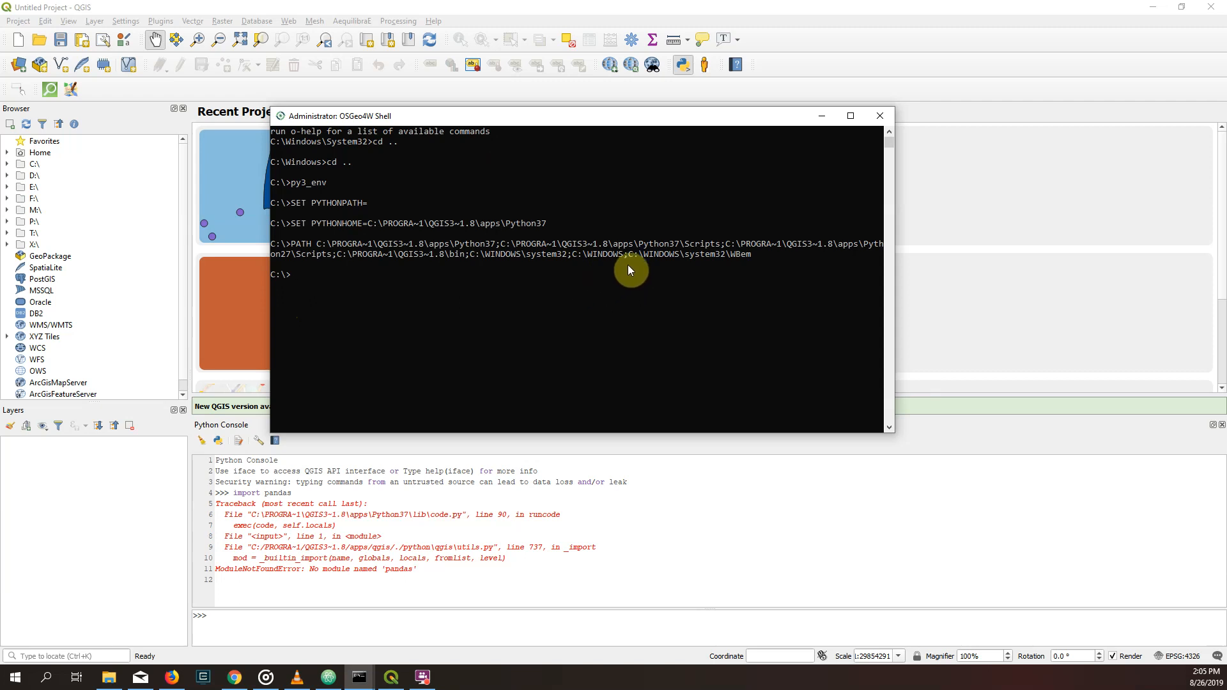
pyautogui.moveTo(569, 264)
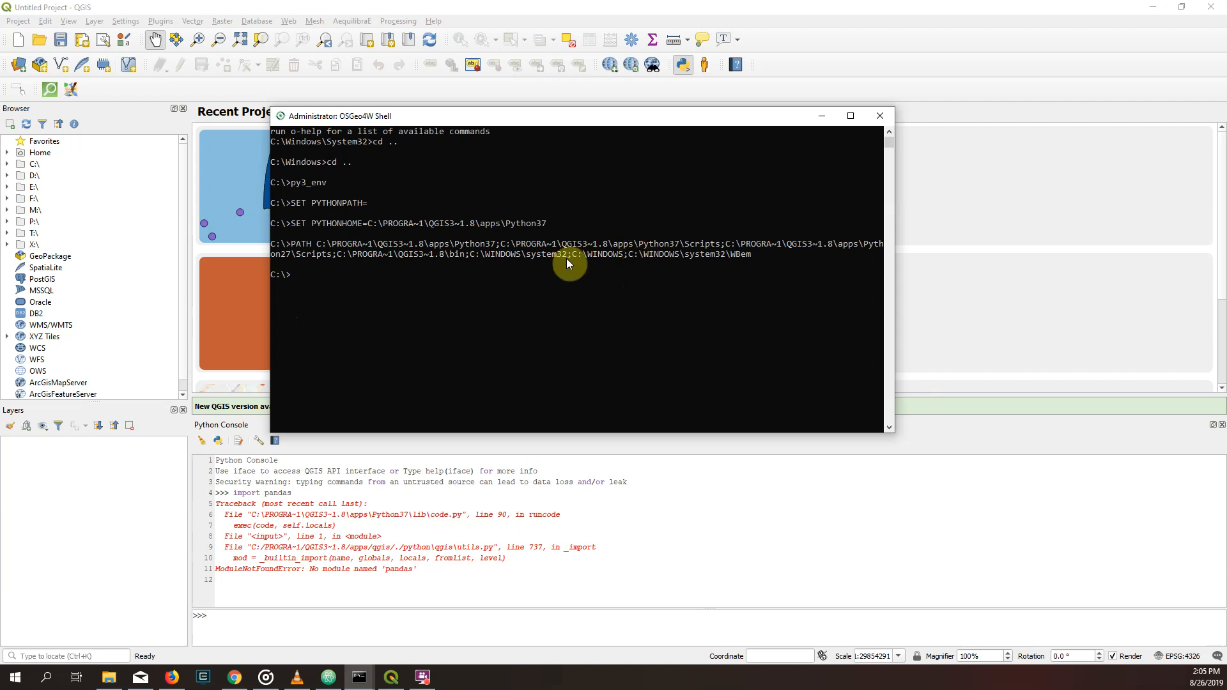
pyautogui.moveTo(399, 292)
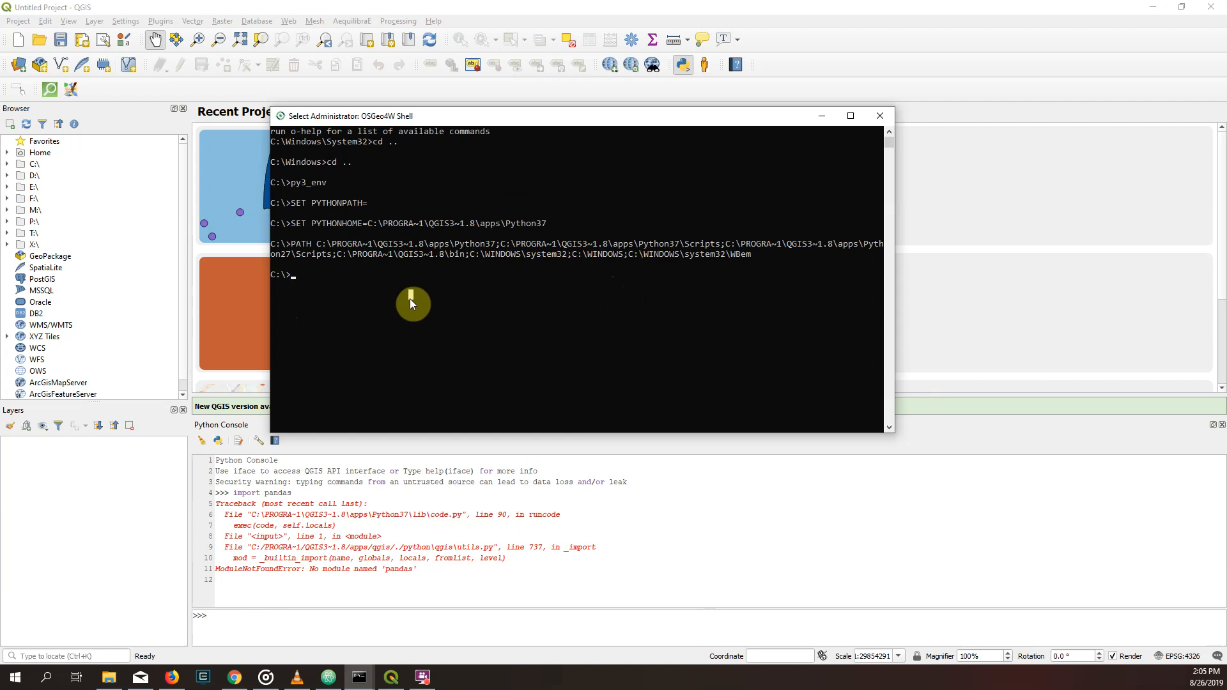
pyautogui.moveTo(384, 294)
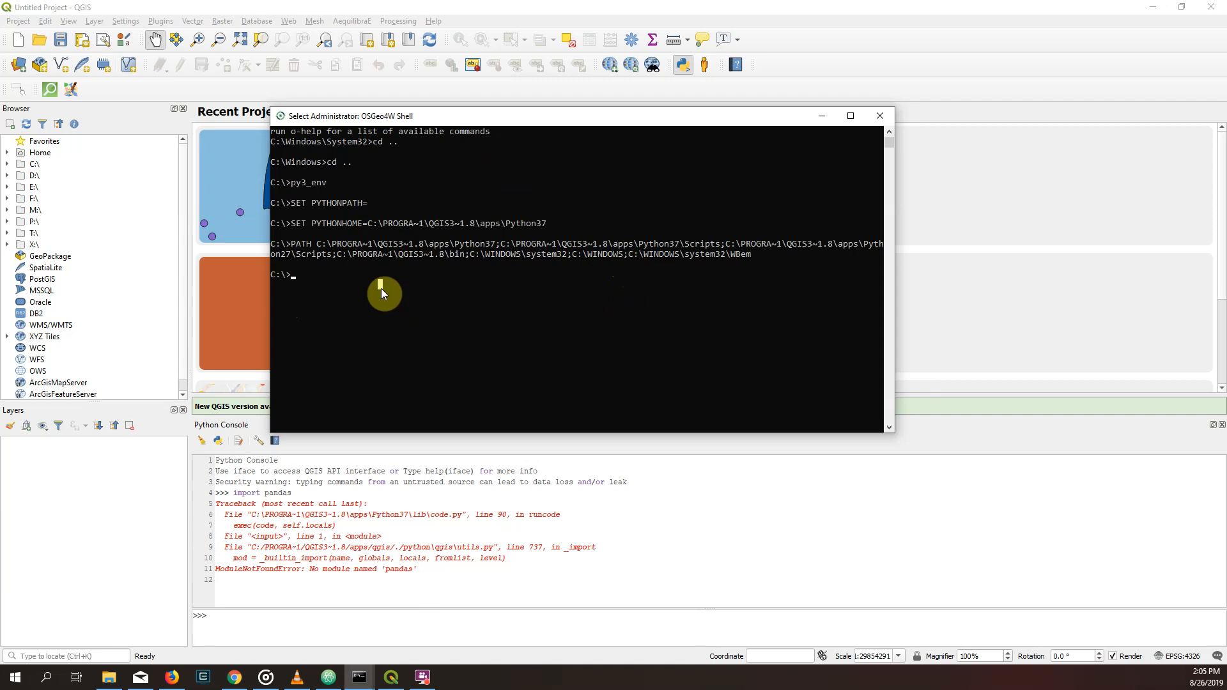
pyautogui.write('p')
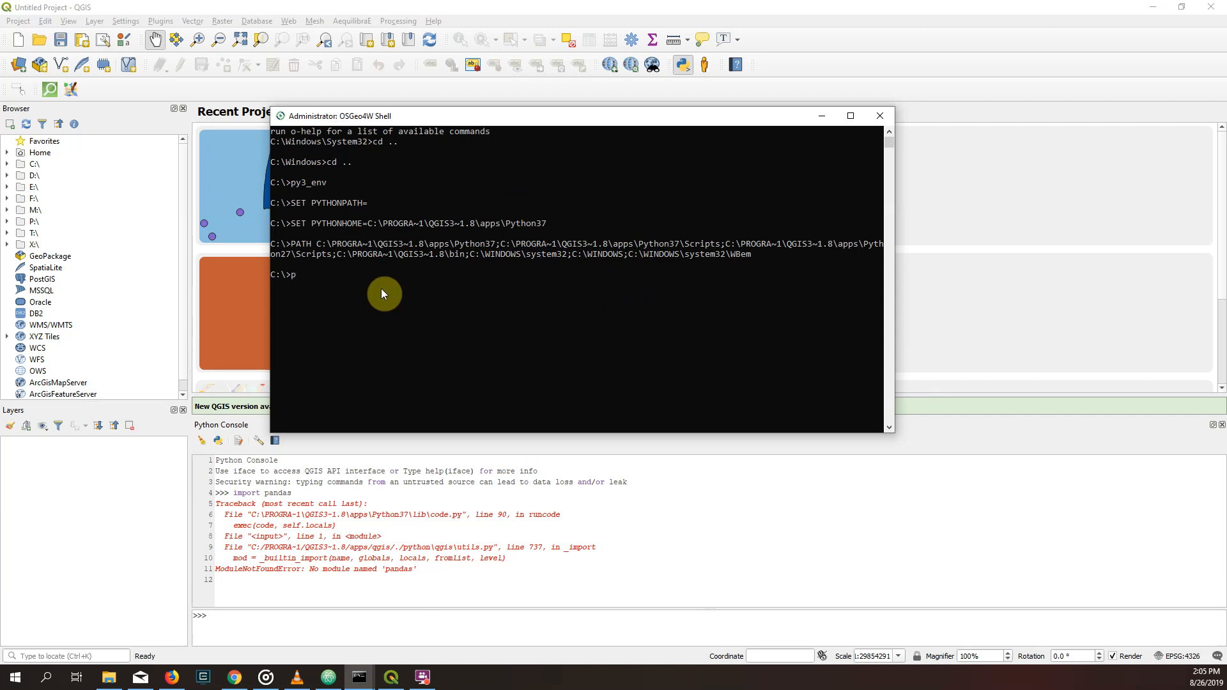
pyautogui.write('ython3 -')
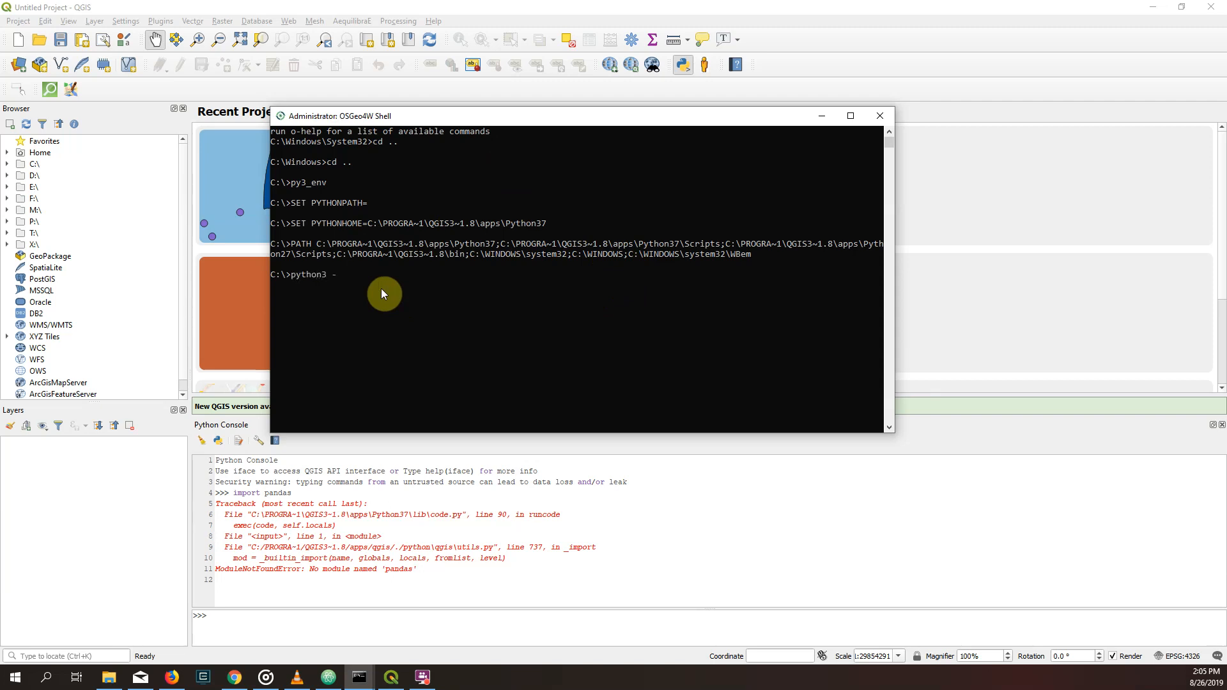
# Run 'python3 -m pip install pandas' and watch pandas download and install
pyautogui.write('m pip i')
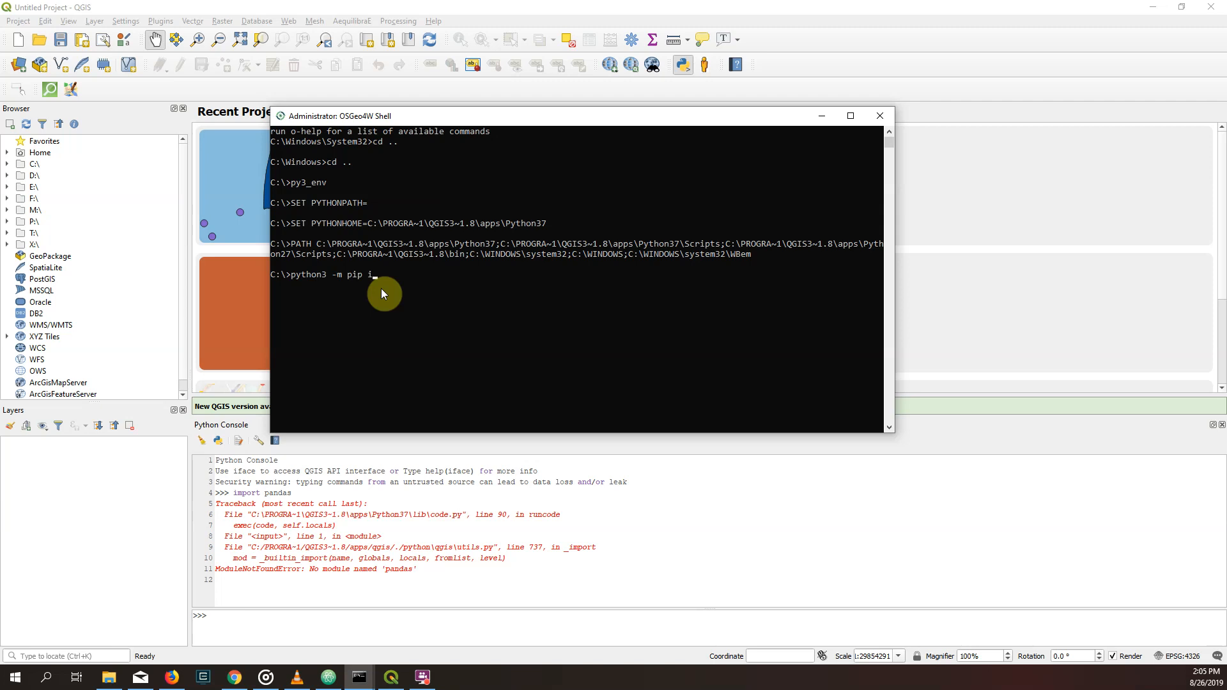
pyautogui.write('nstall pa')
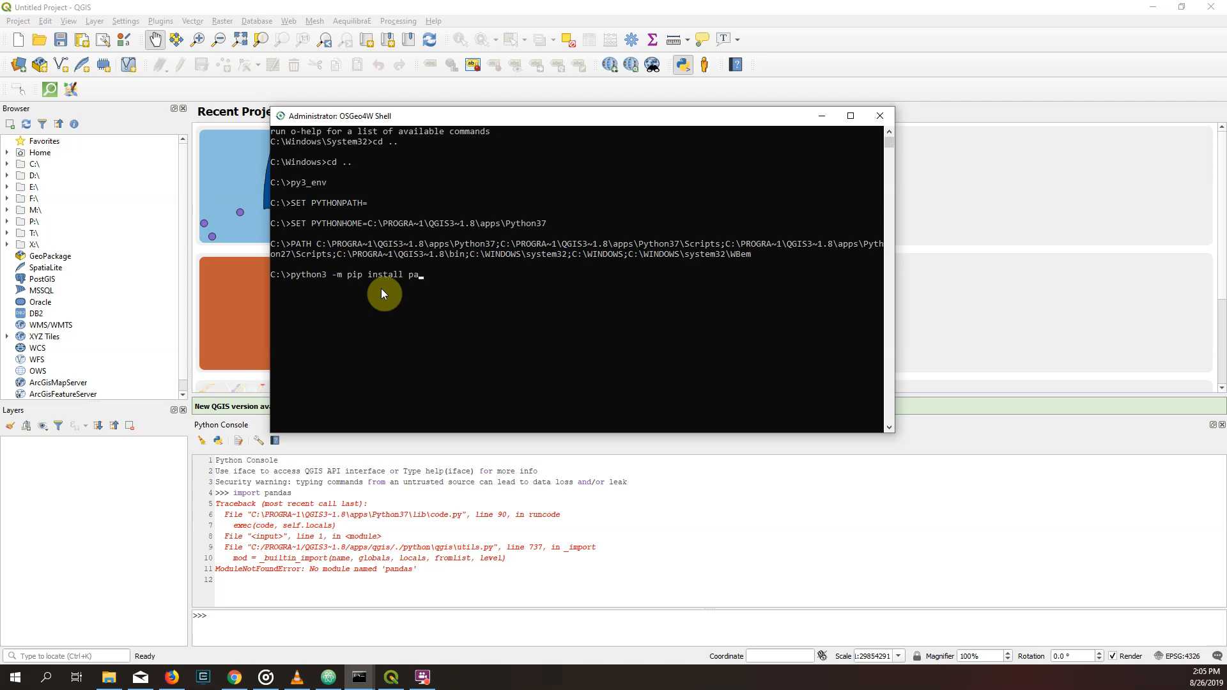
pyautogui.press('Return')
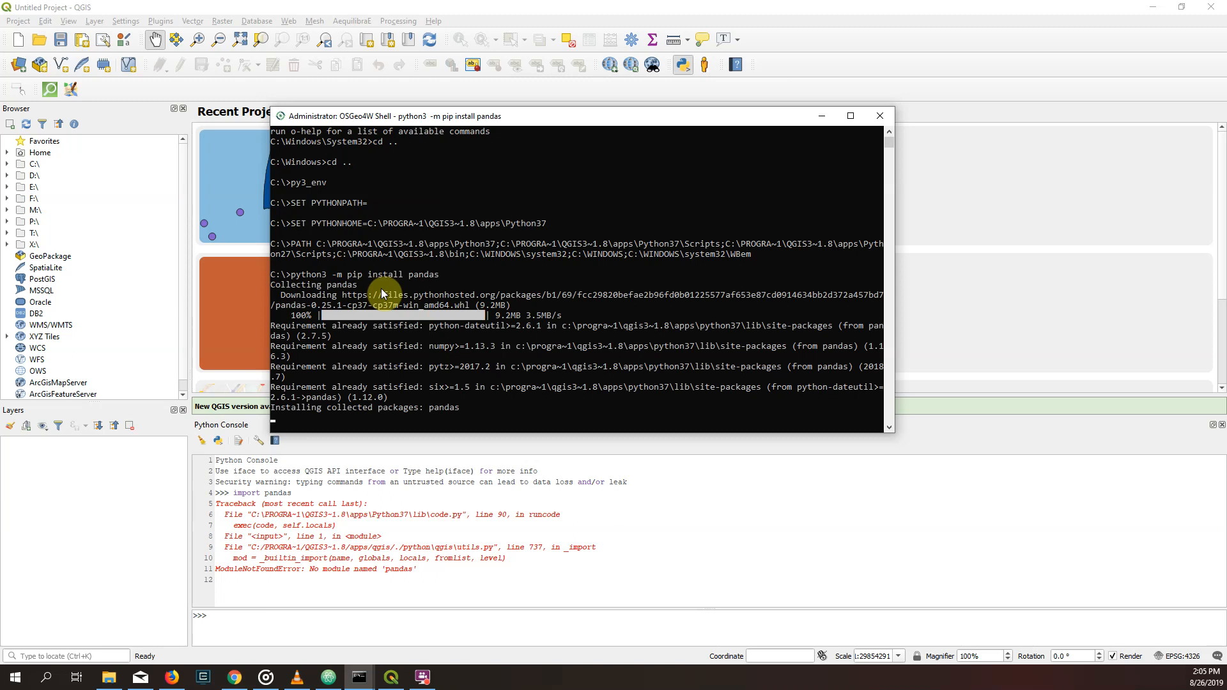
pyautogui.moveTo(638, 266)
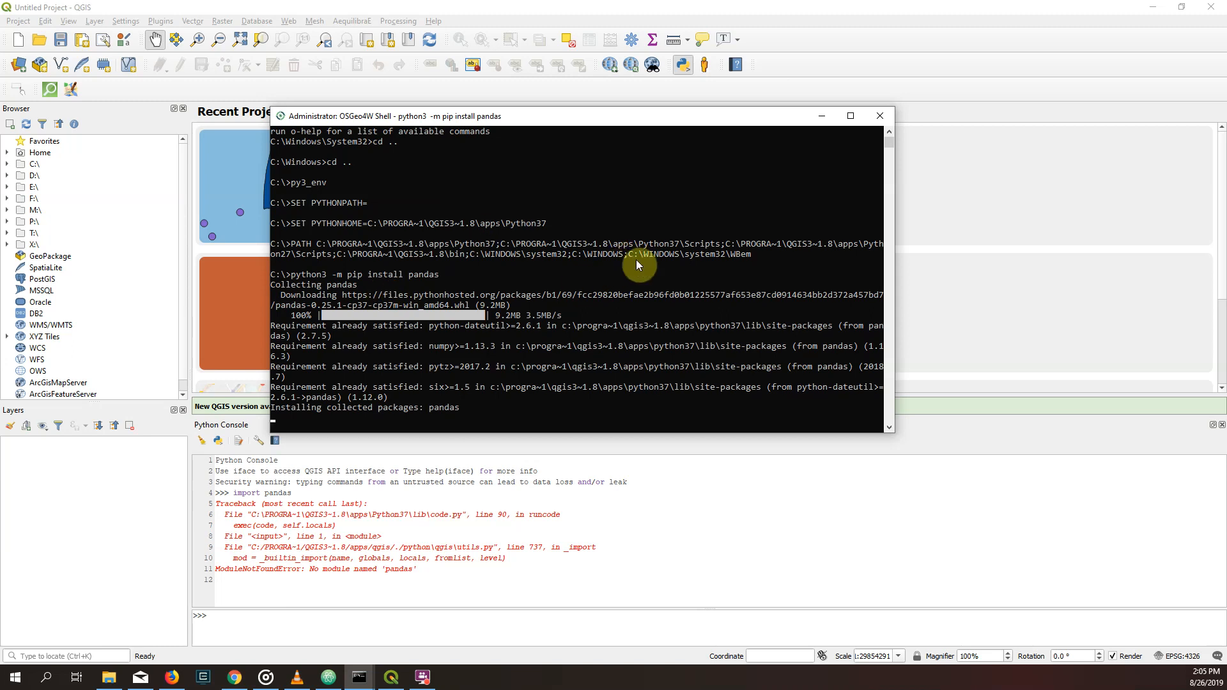
pyautogui.scroll(-3)
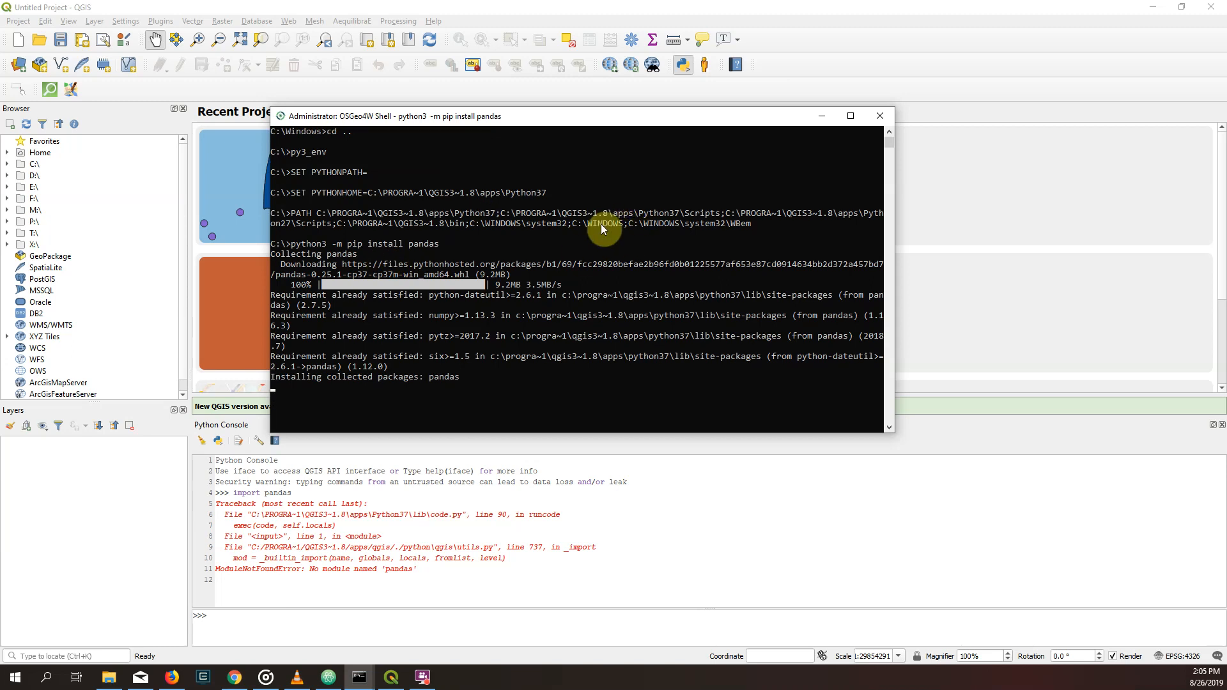
pyautogui.moveTo(567, 219)
pyautogui.write('import pandas')
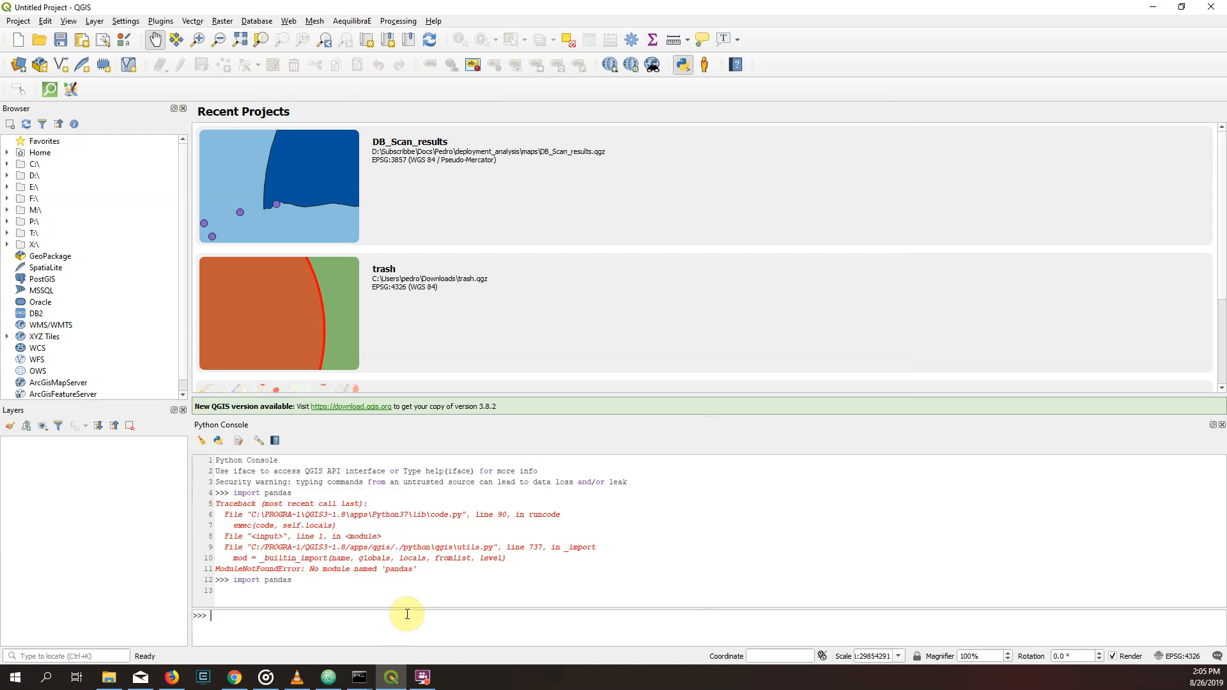
# Run 'import pandas as pd' without error and begin the 'a = pd' DataFrame line
pyautogui.write('a =')
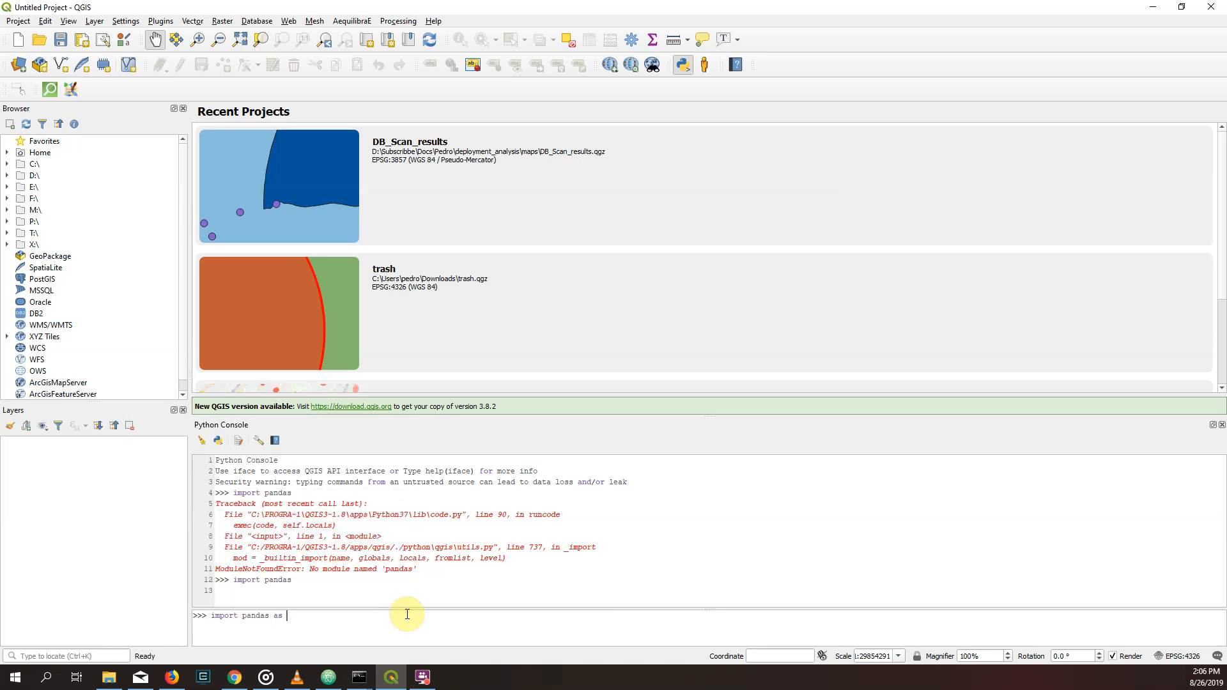
pyautogui.write('pd')
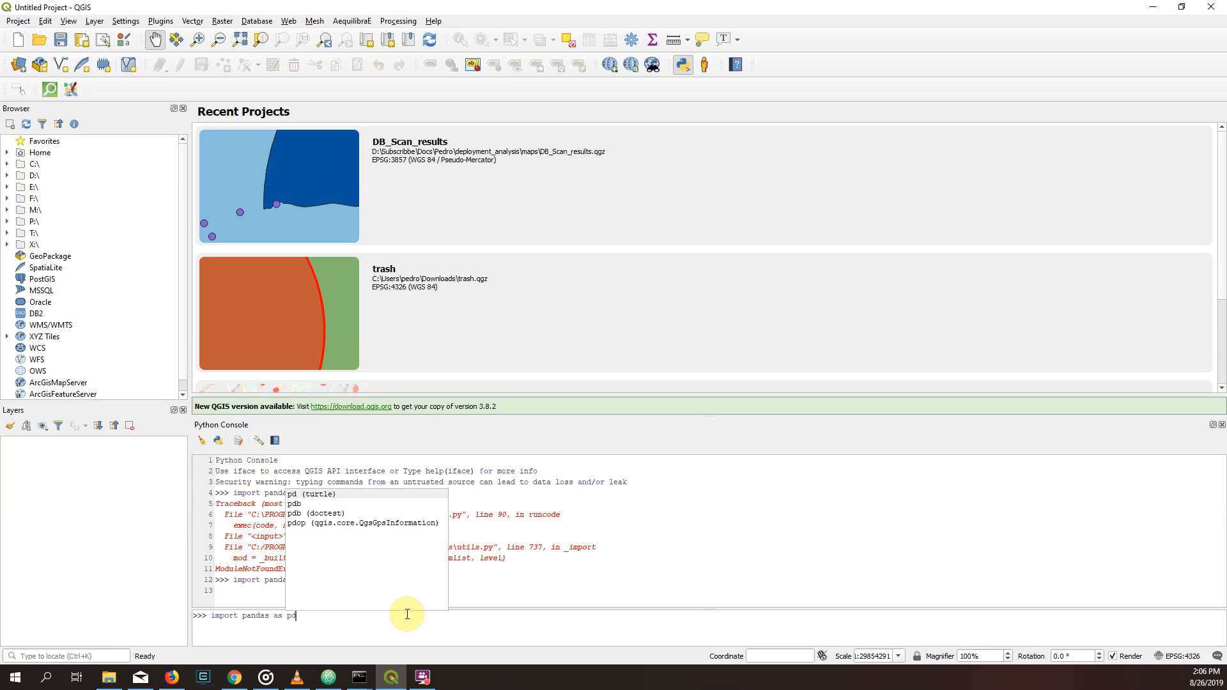
pyautogui.press('Return')
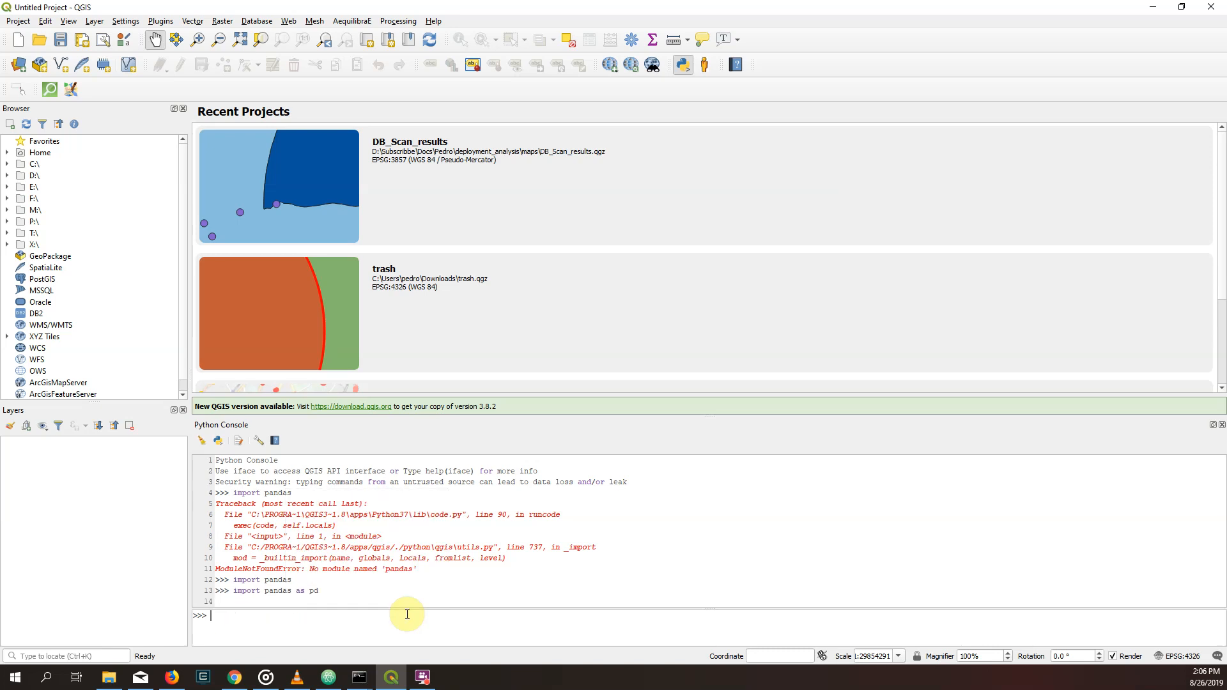
pyautogui.write('a = pd')
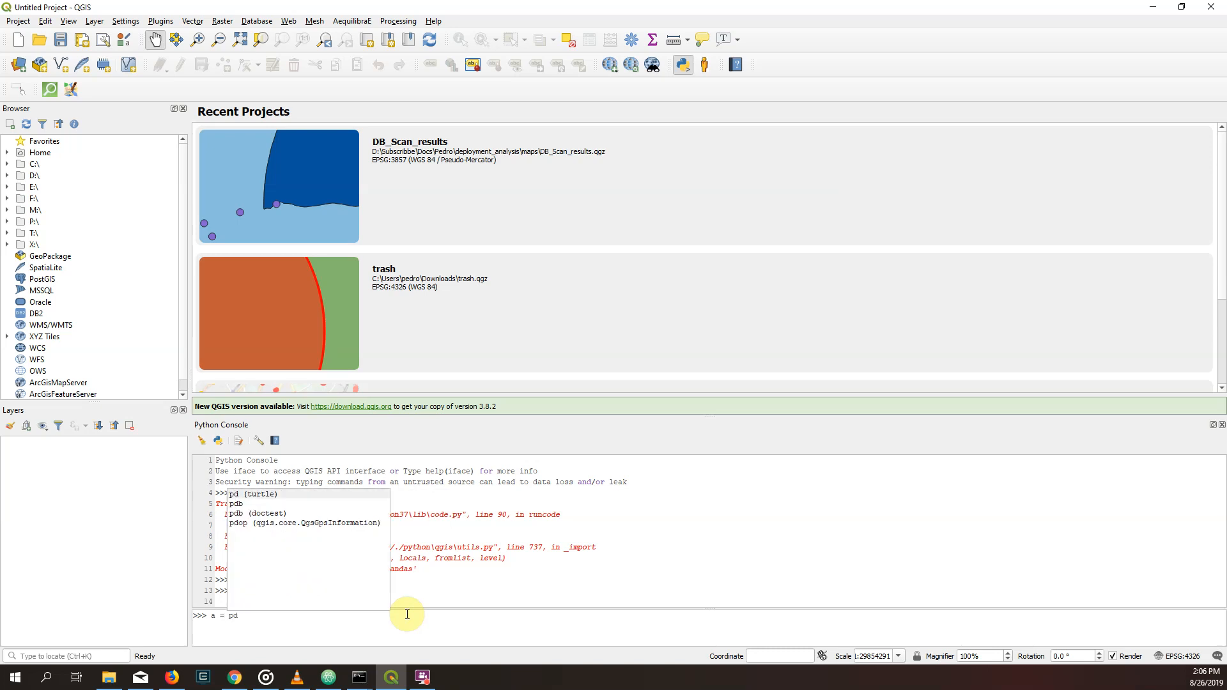
# Build a = pd.DataFrame({'test':[1234]}) and print it in the console
pyautogui.write('.Data')
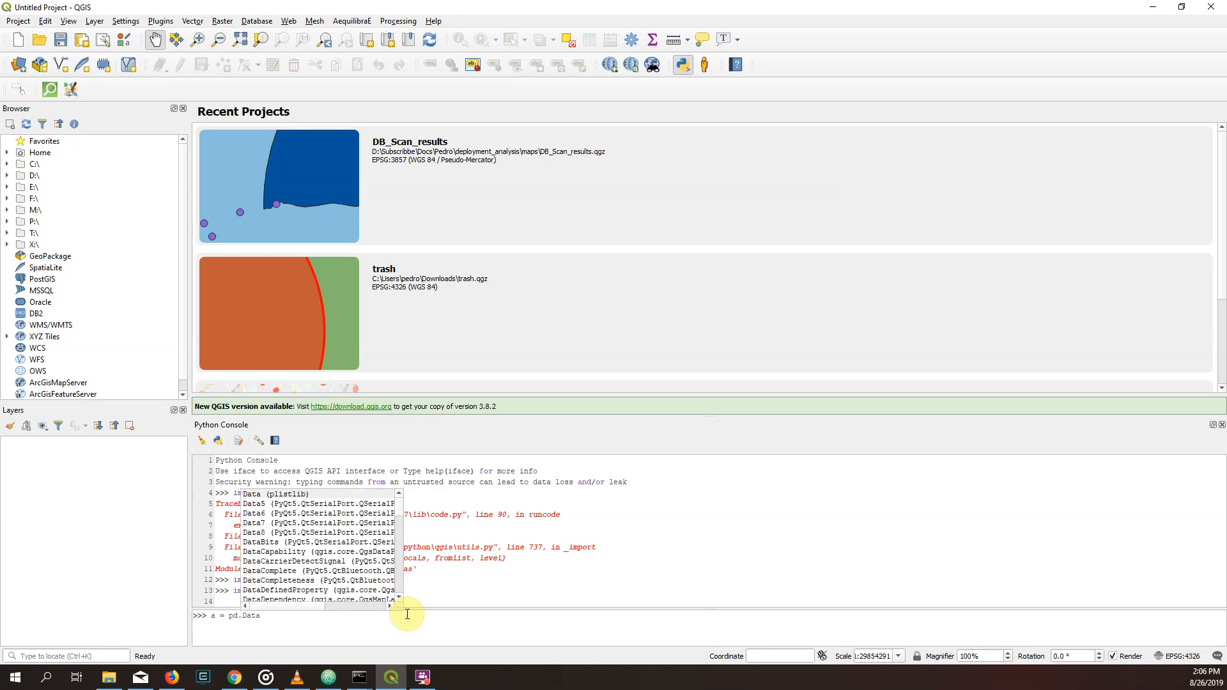
pyautogui.write('Frame')
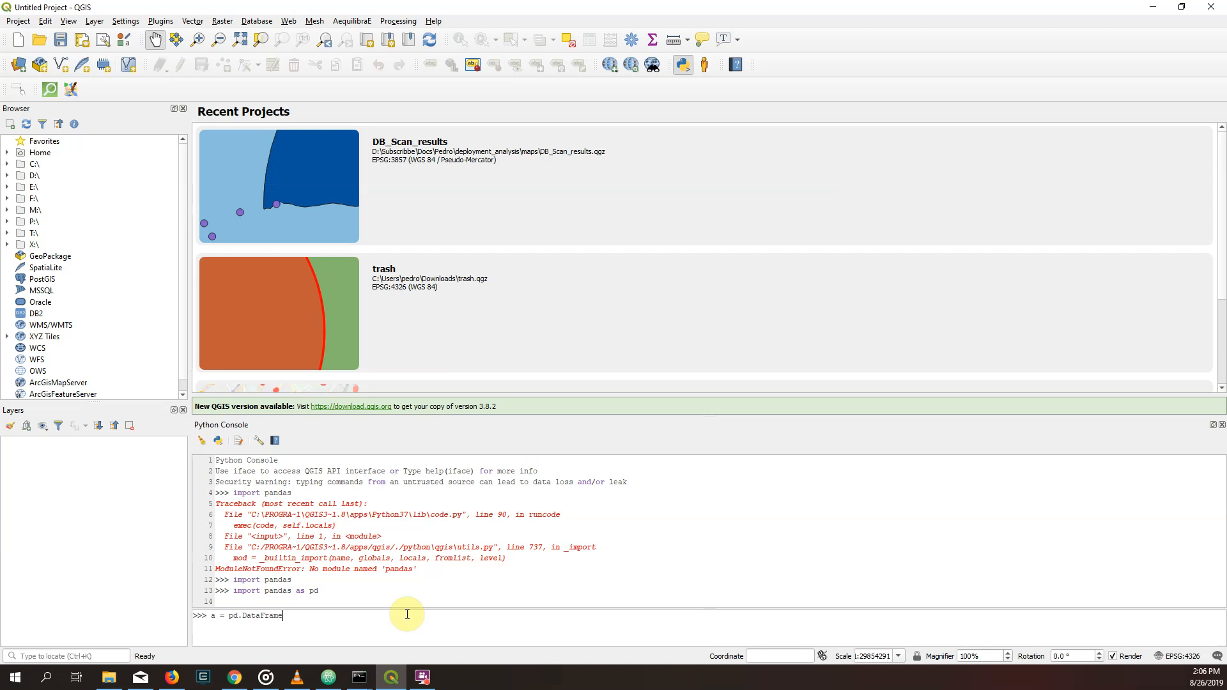
pyautogui.write('(')
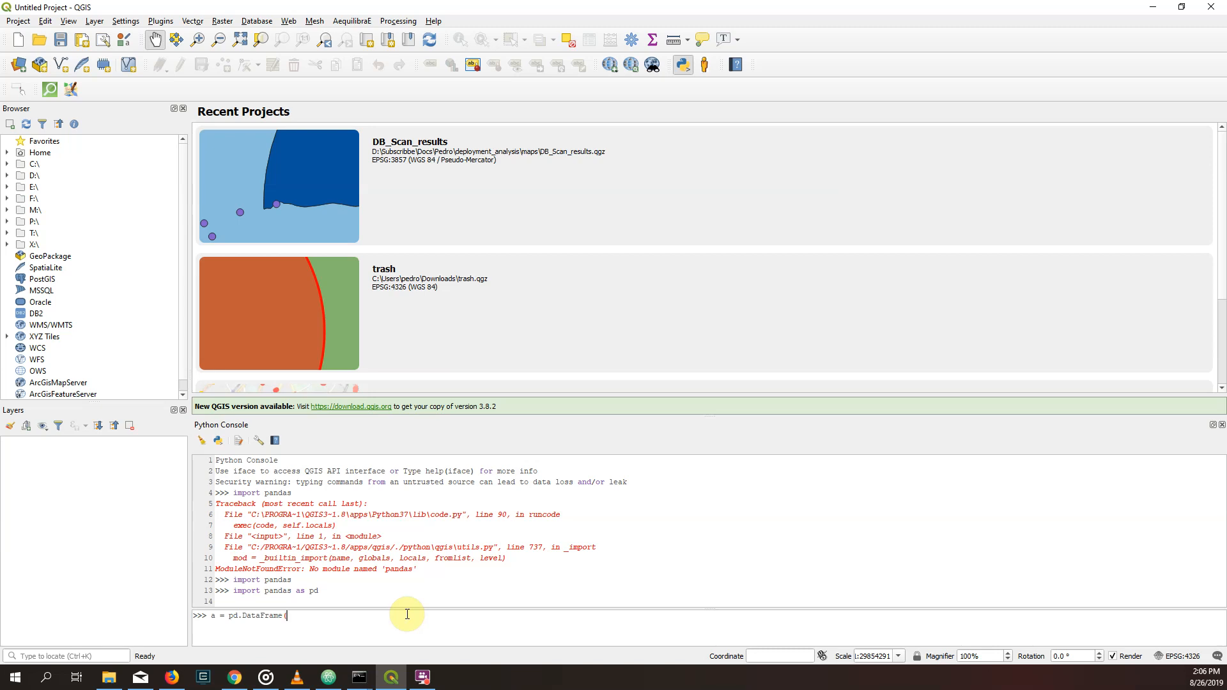
pyautogui.write("{'")
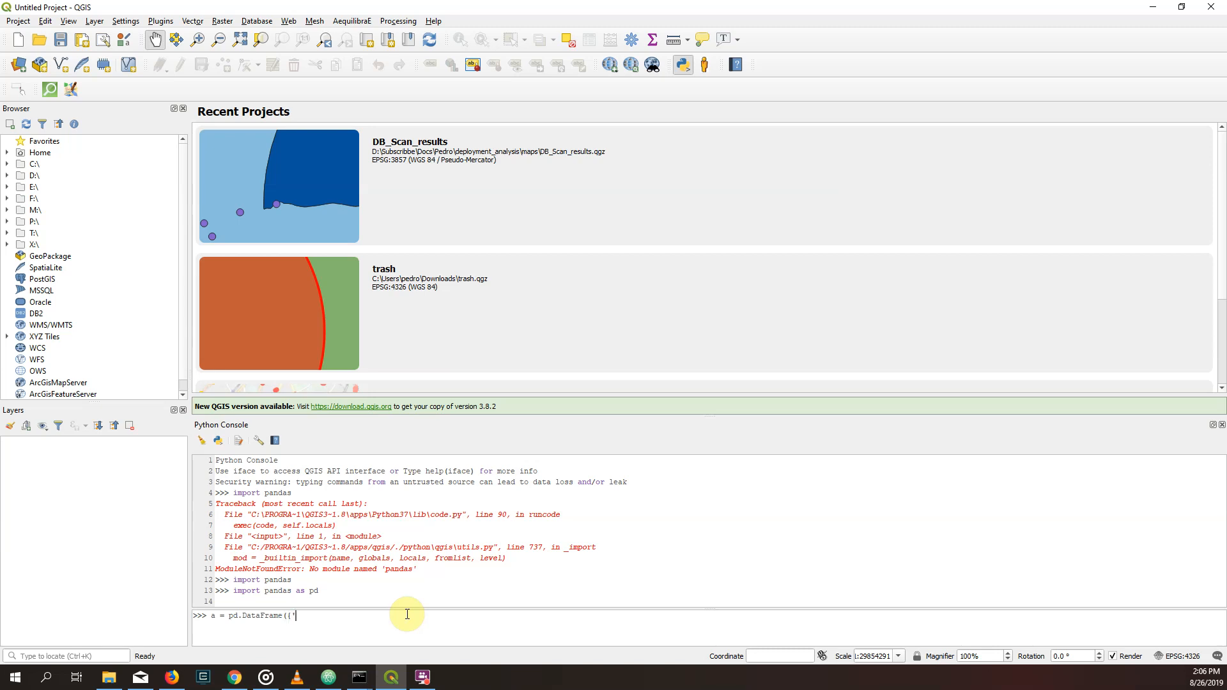
pyautogui.write("test'")
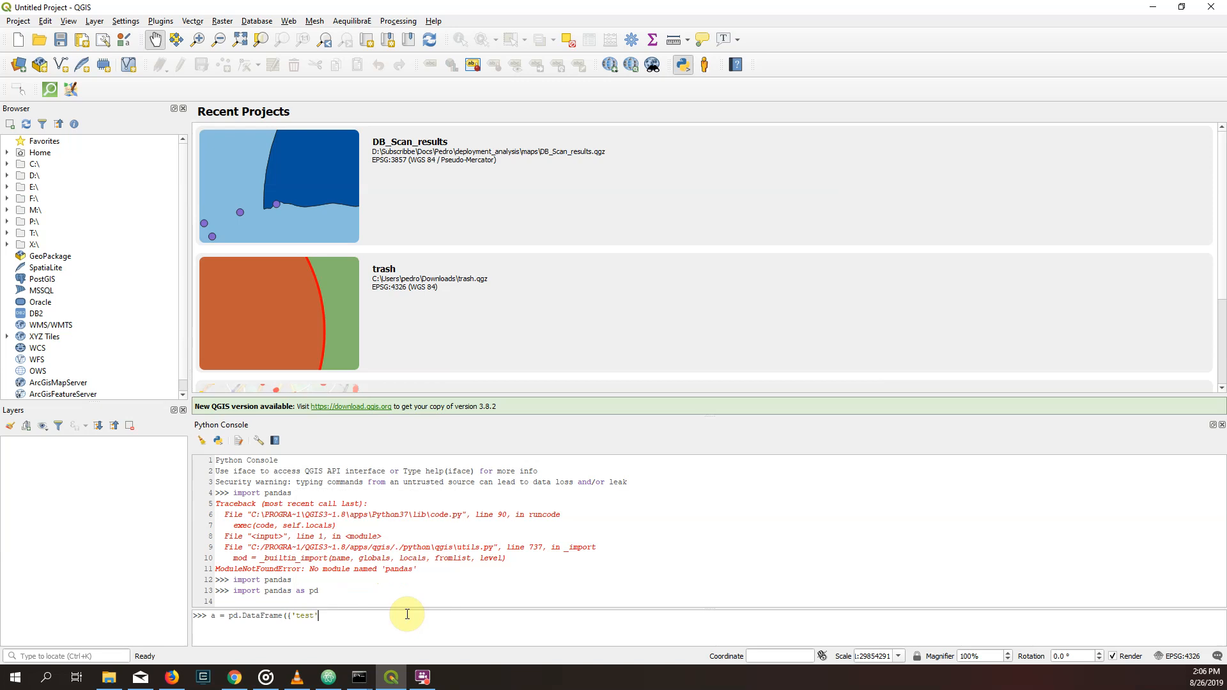
pyautogui.write(':')
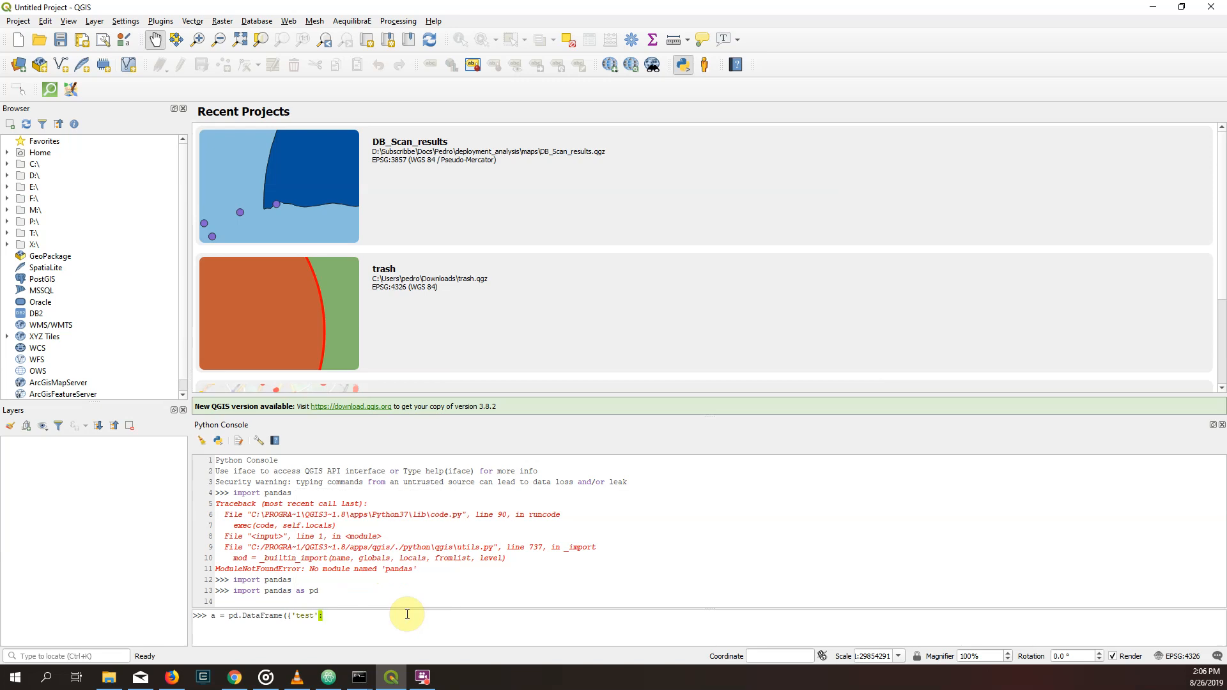
pyautogui.write('[1234')
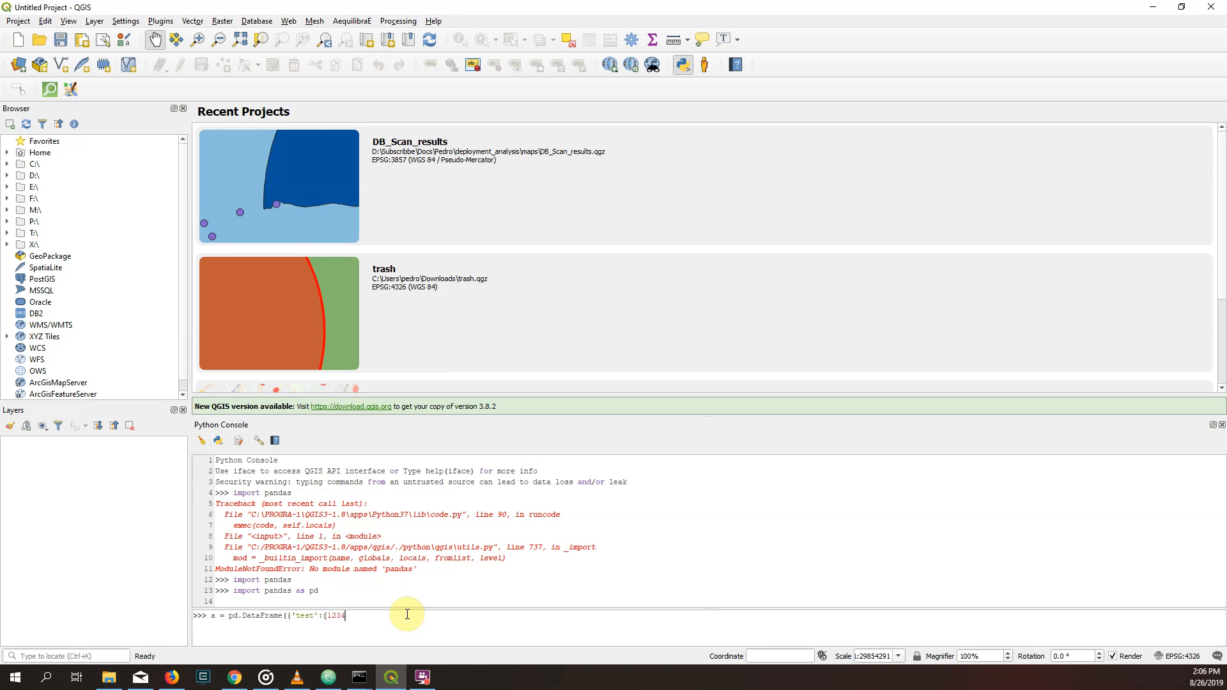
pyautogui.write(']')
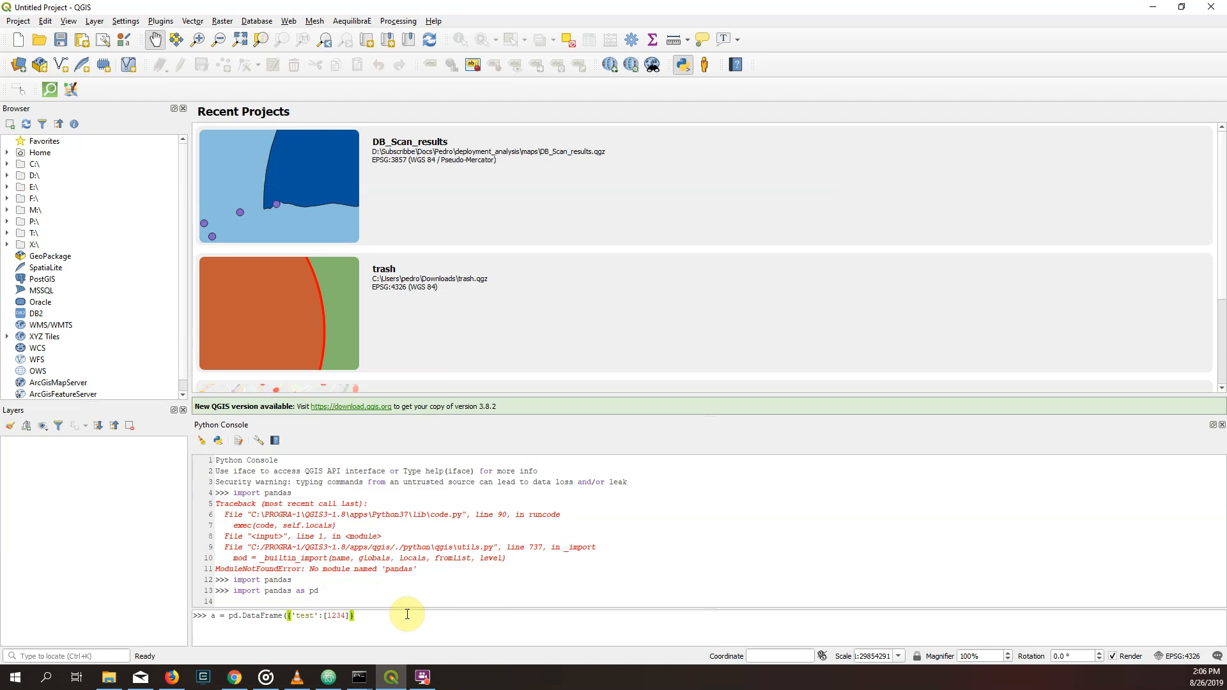
pyautogui.press('Return')
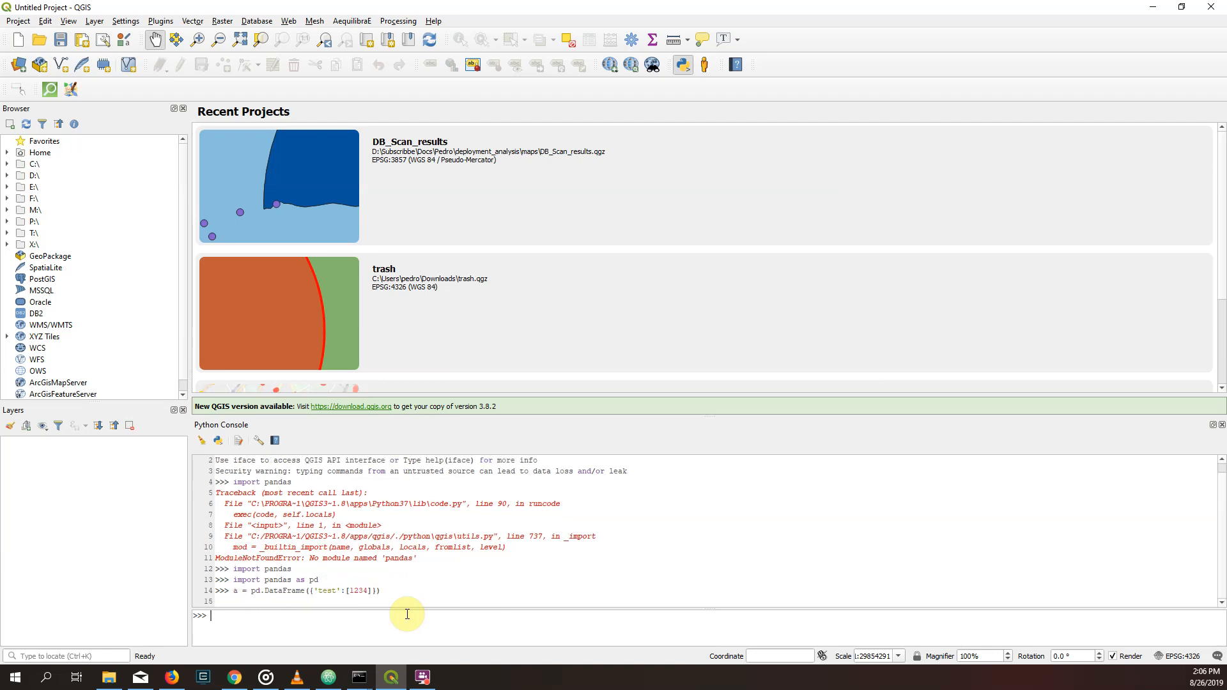
pyautogui.press('Return')
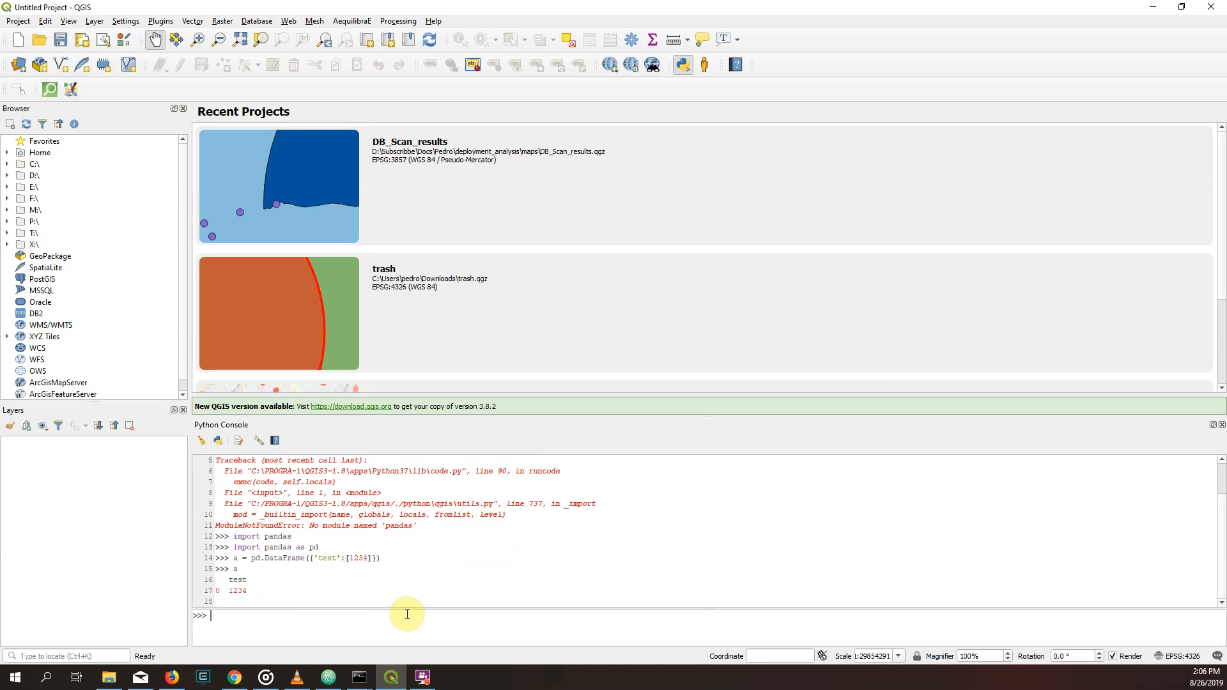
# Query a.shape to see the DataFrame's row and column counts
pyautogui.write('a.shap')
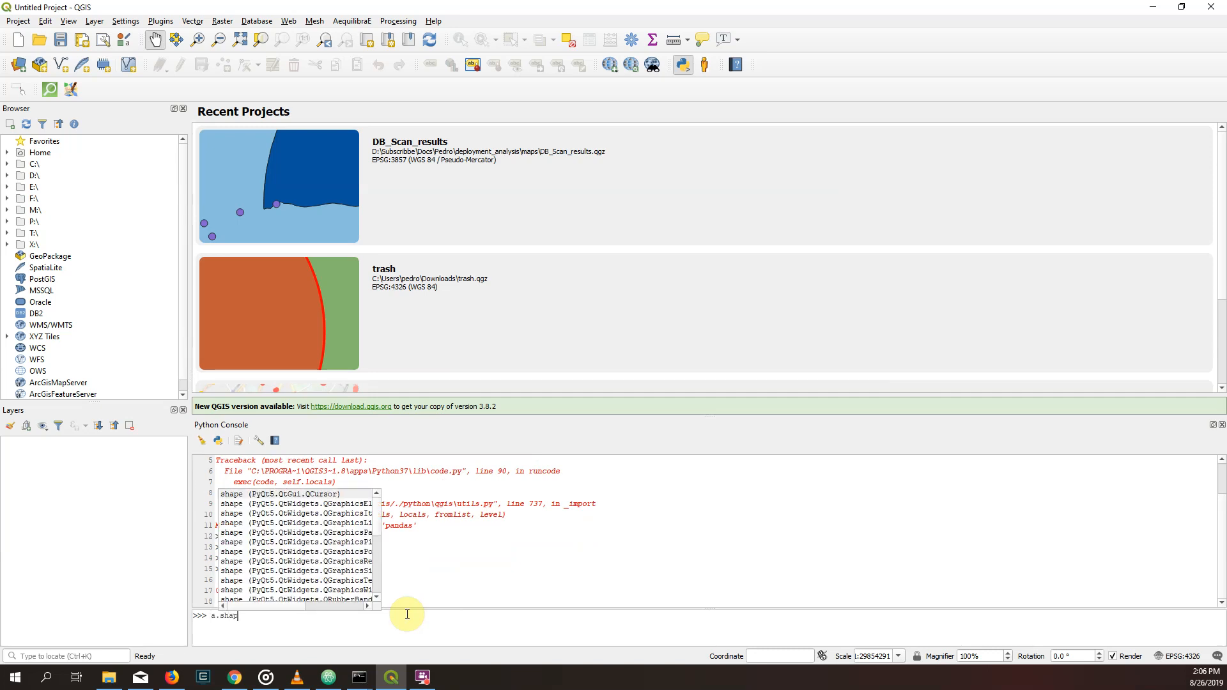
pyautogui.press('Return')
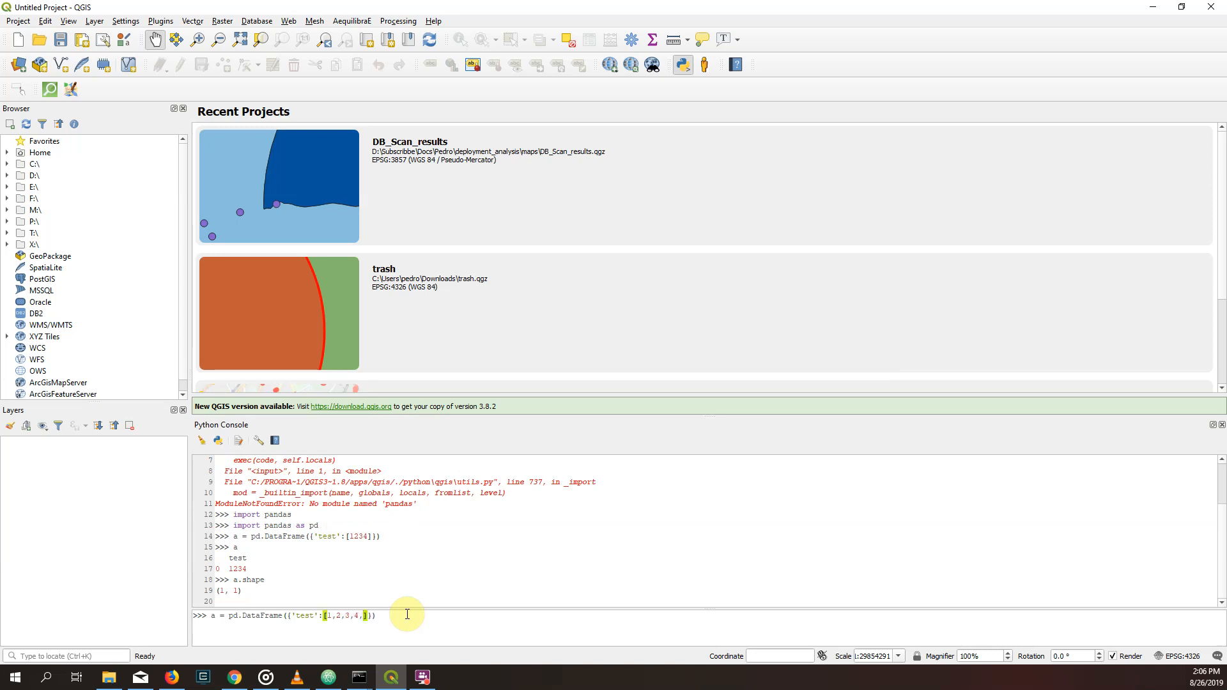
# Rebuild the DataFrame with test values [1,2,3,4] and print its four rows
pyautogui.press('Return')
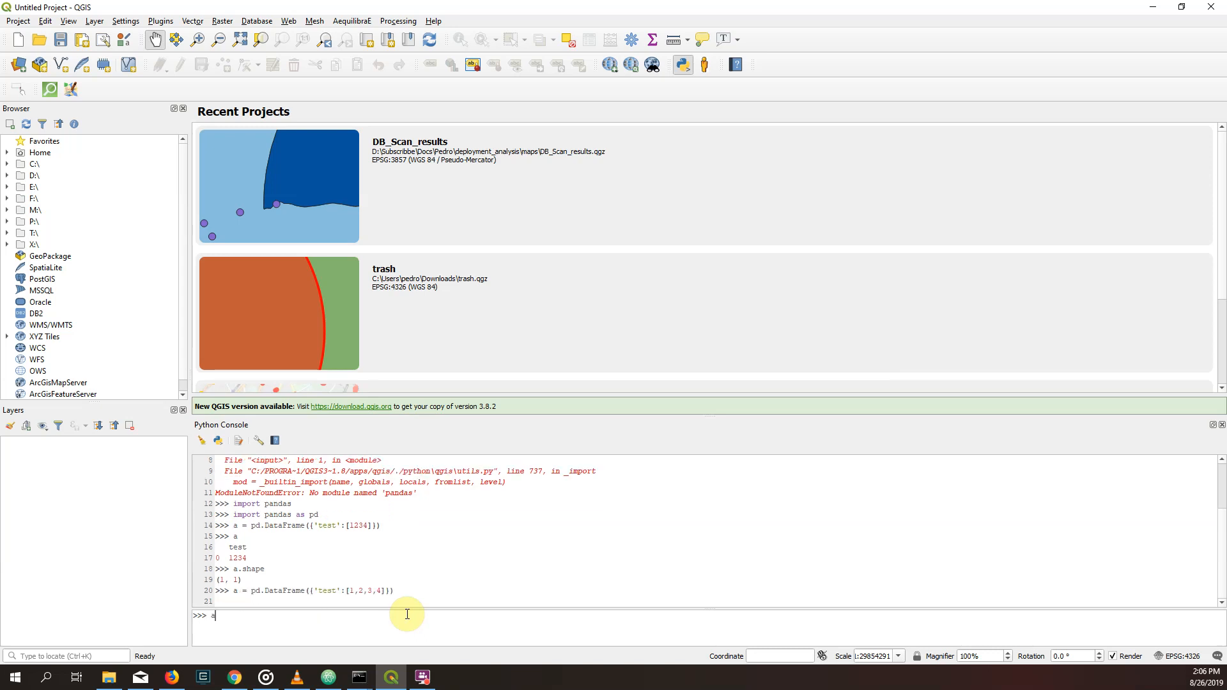
pyautogui.press('Return')
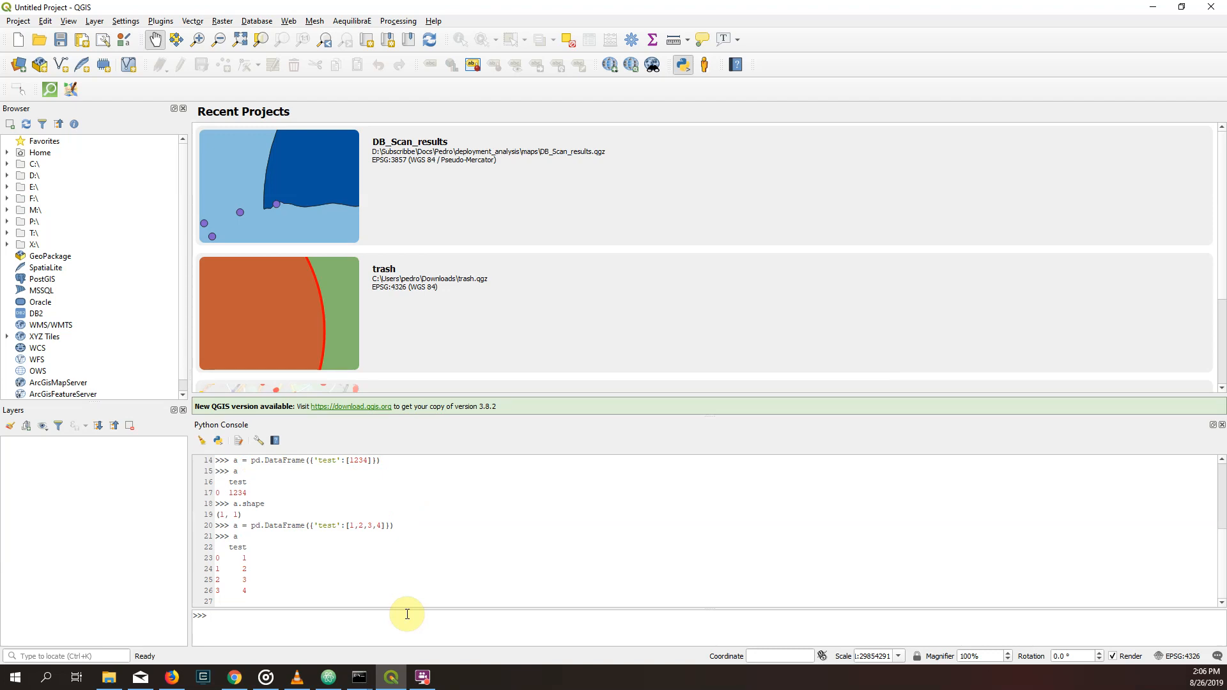
pyautogui.moveTo(418, 515)
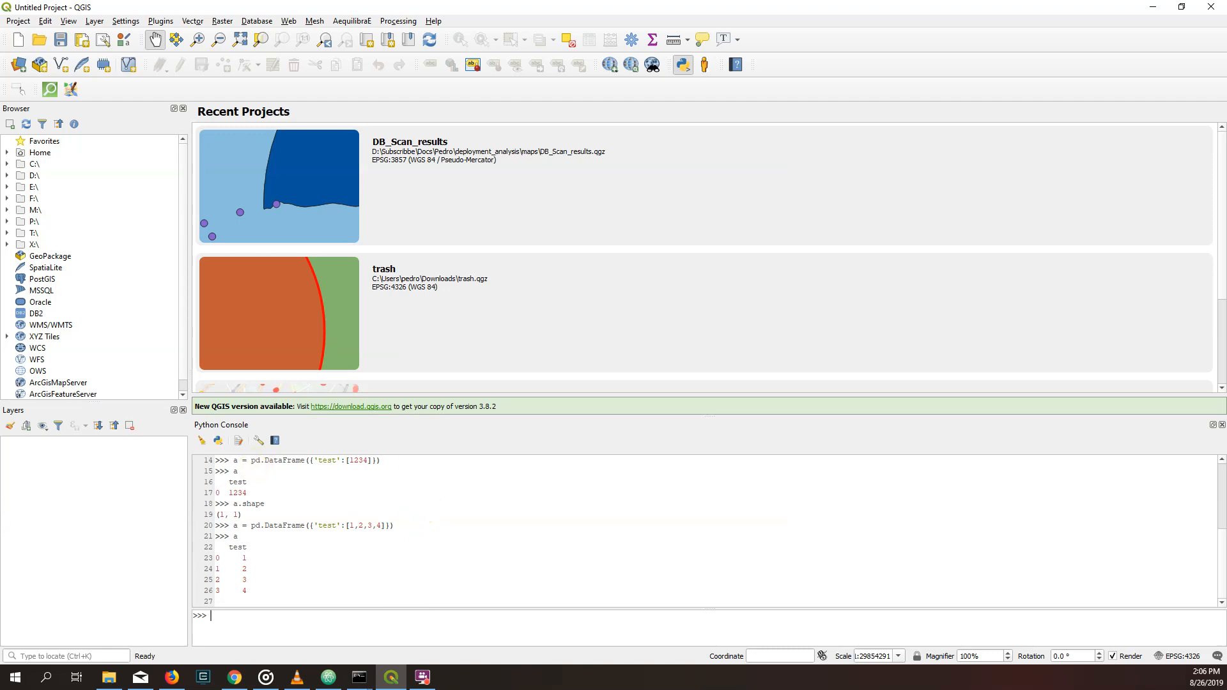
pyautogui.moveTo(537, 507)
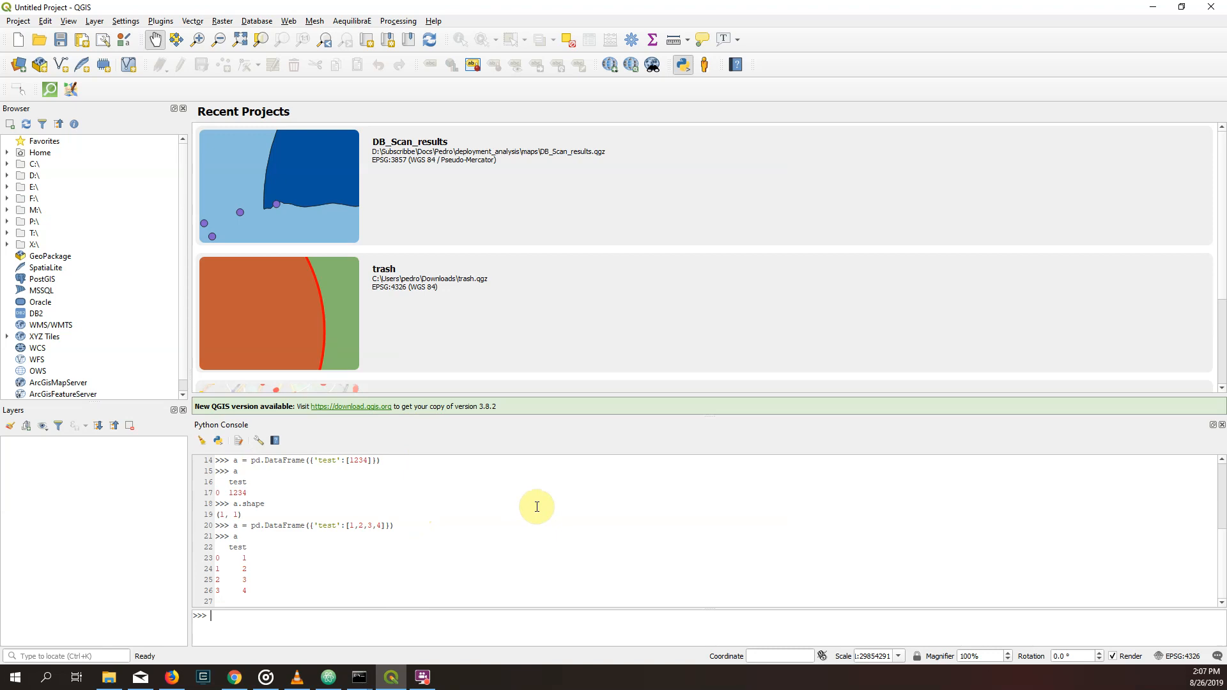
pyautogui.moveTo(525, 483)
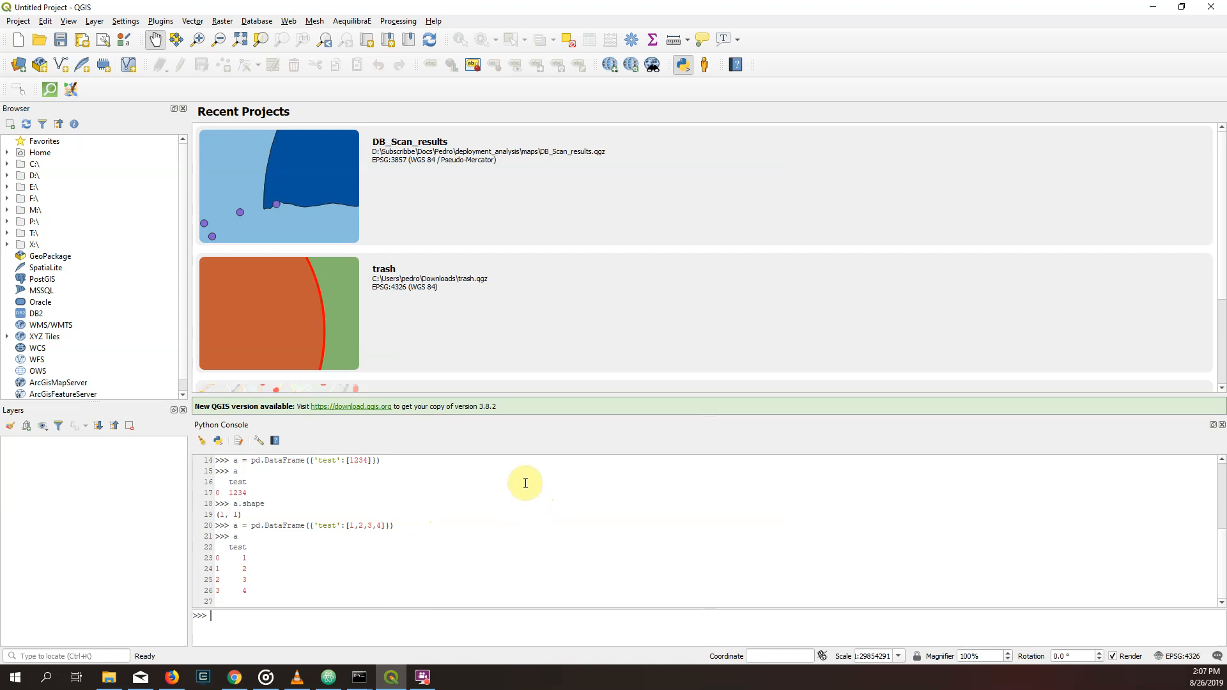